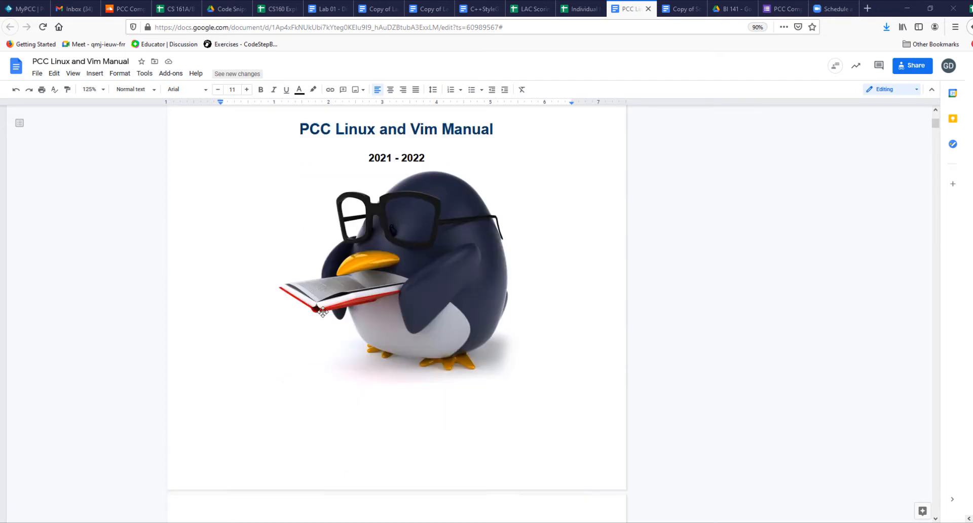
# Scroll the PCC Linux and Vim Manual from its title page down to the How to Login section.
pyautogui.scroll(-3)
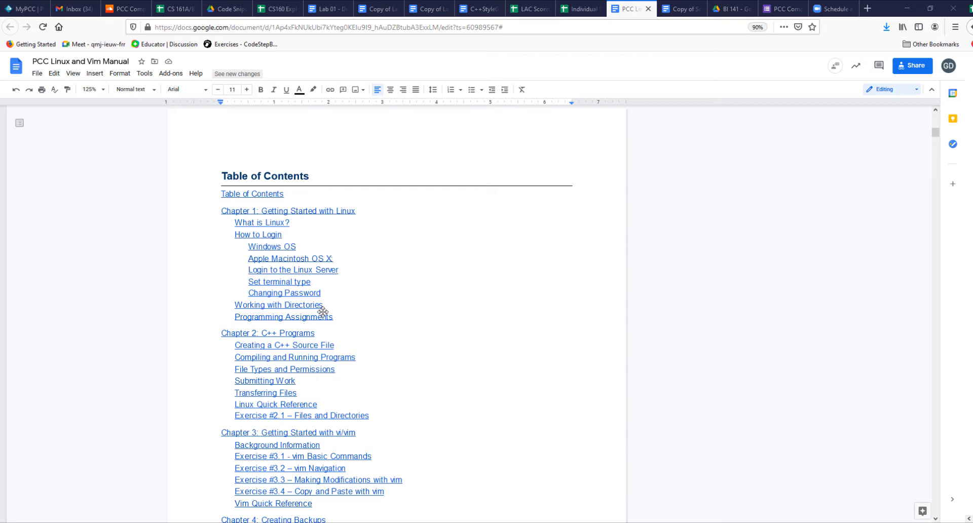
pyautogui.scroll(-3)
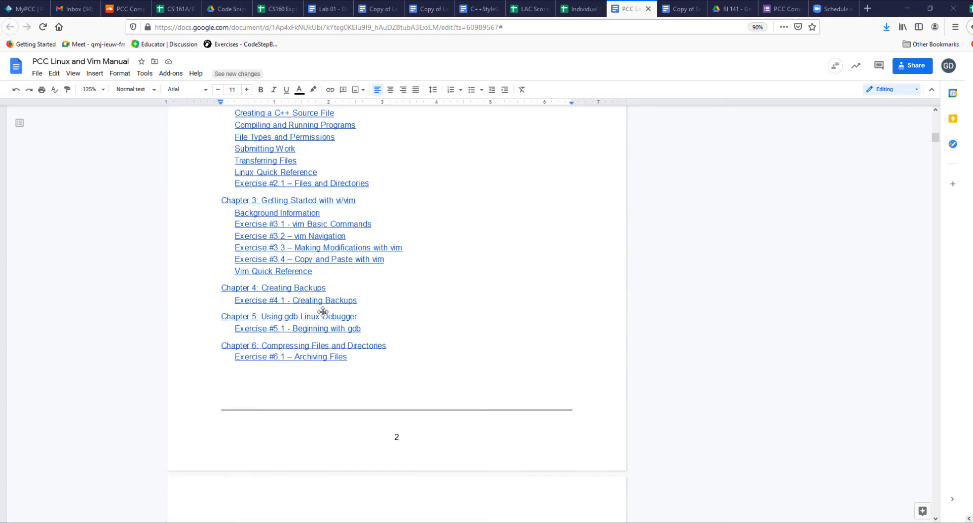
pyautogui.scroll(-3)
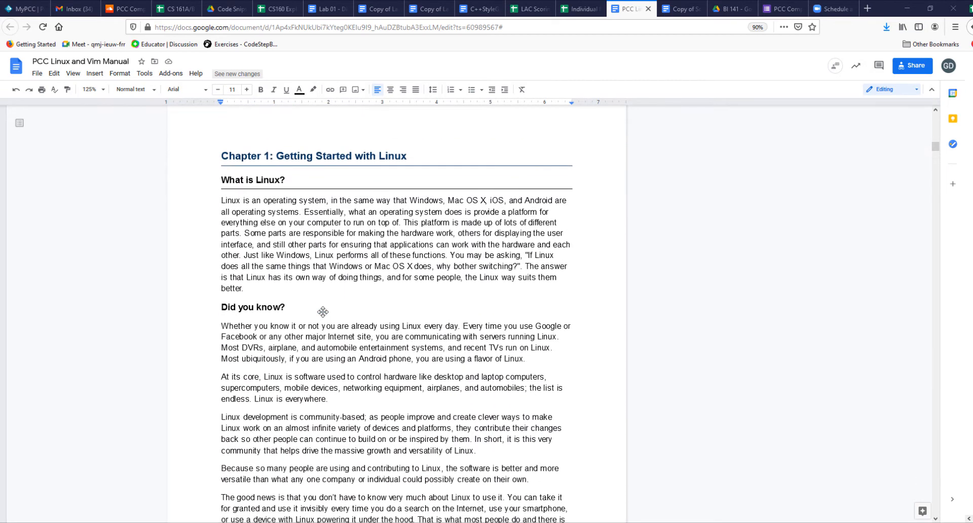
pyautogui.scroll(-3)
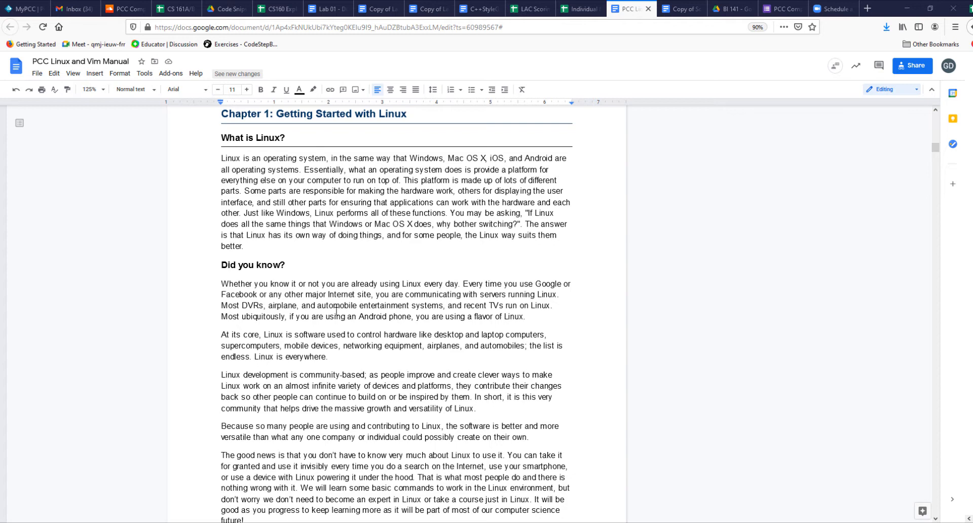
pyautogui.scroll(-3)
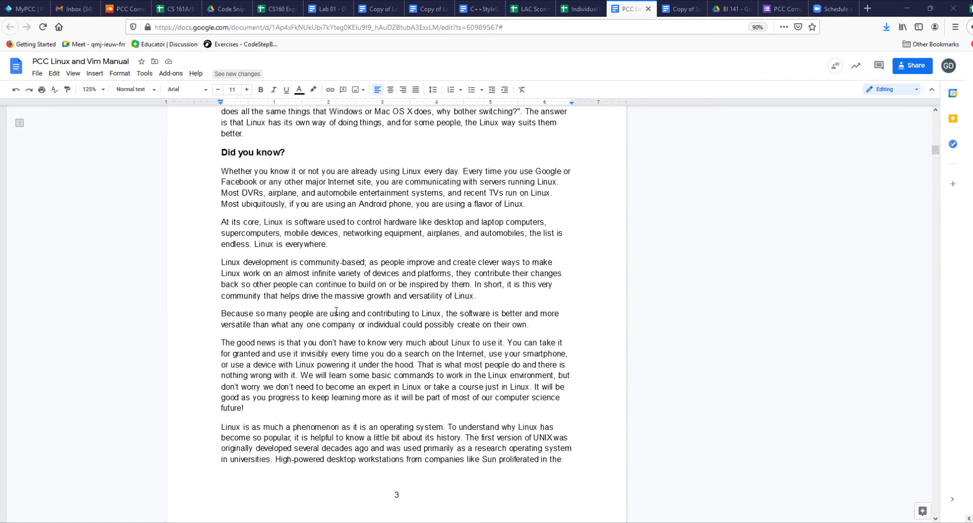
pyautogui.scroll(-3)
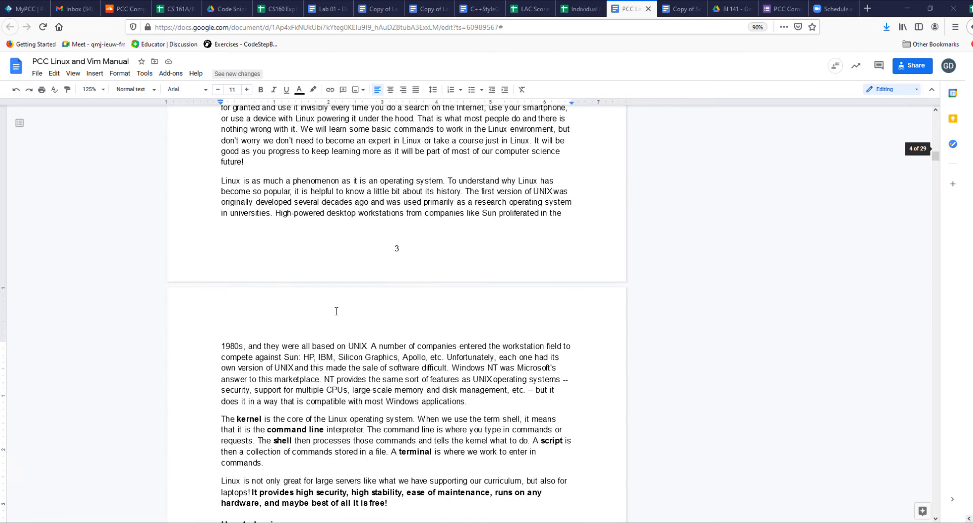
pyautogui.scroll(-3)
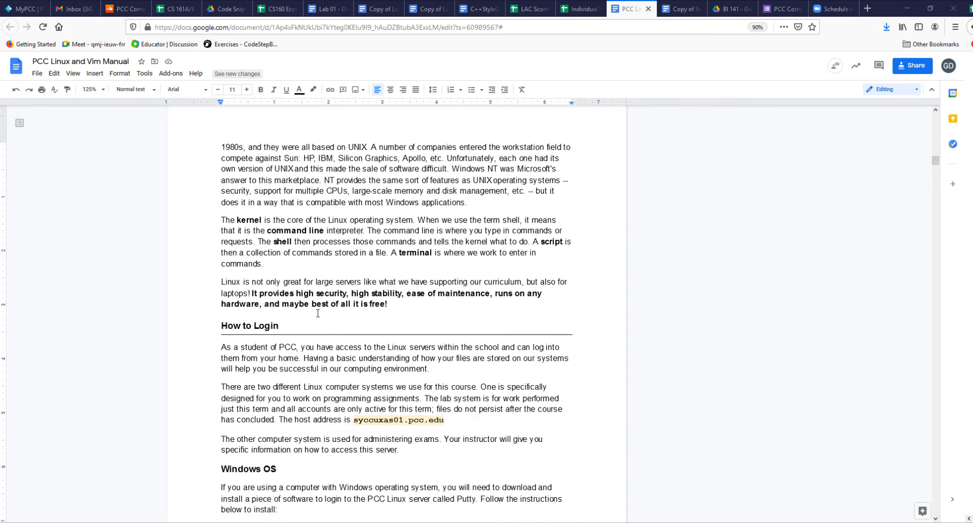
pyautogui.scroll(-3)
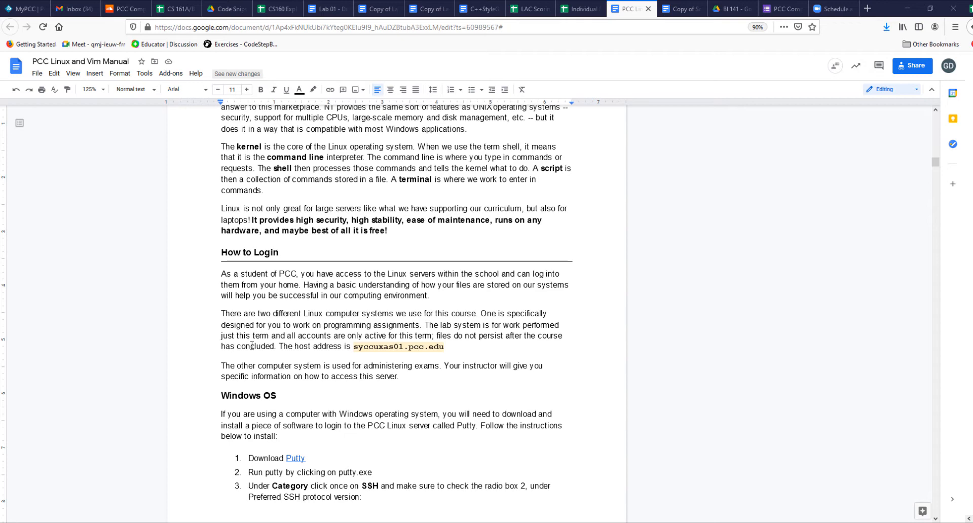
pyautogui.moveTo(436, 325)
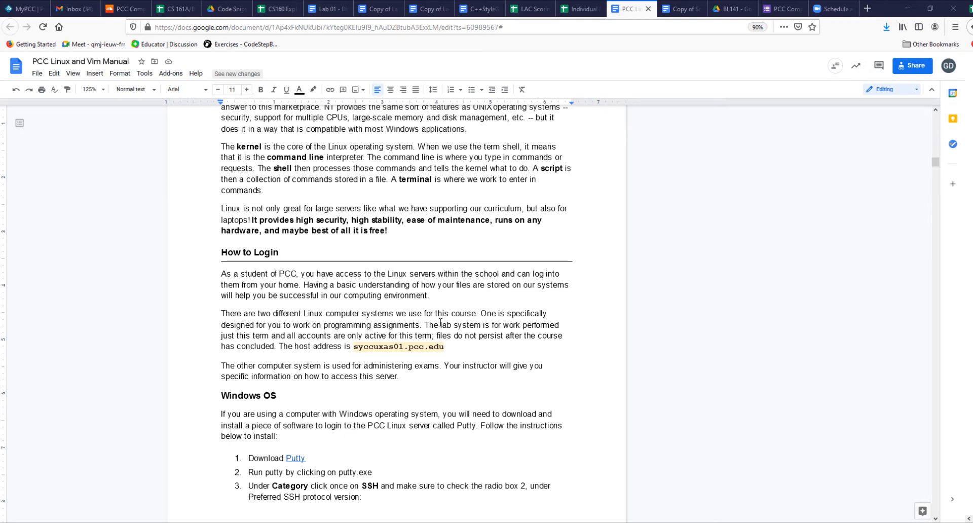
pyautogui.scroll(-3)
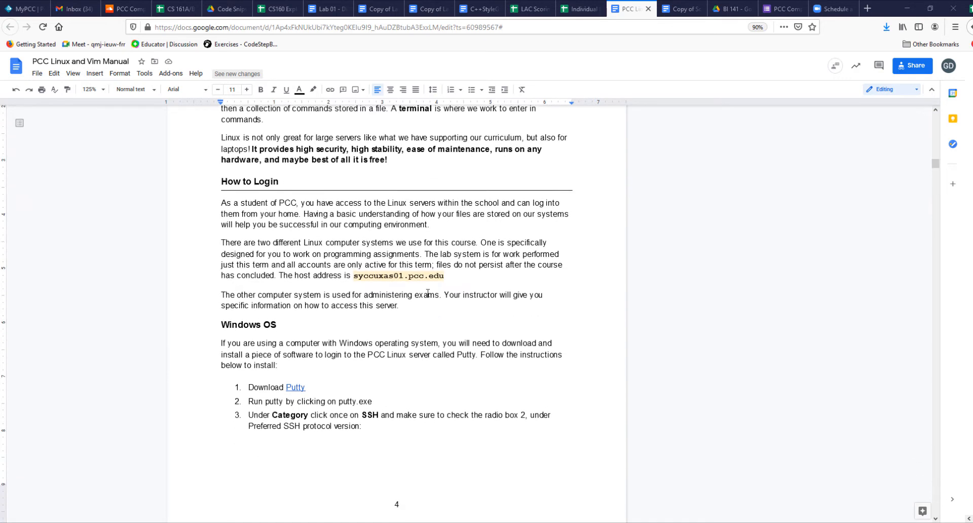
pyautogui.moveTo(429, 300)
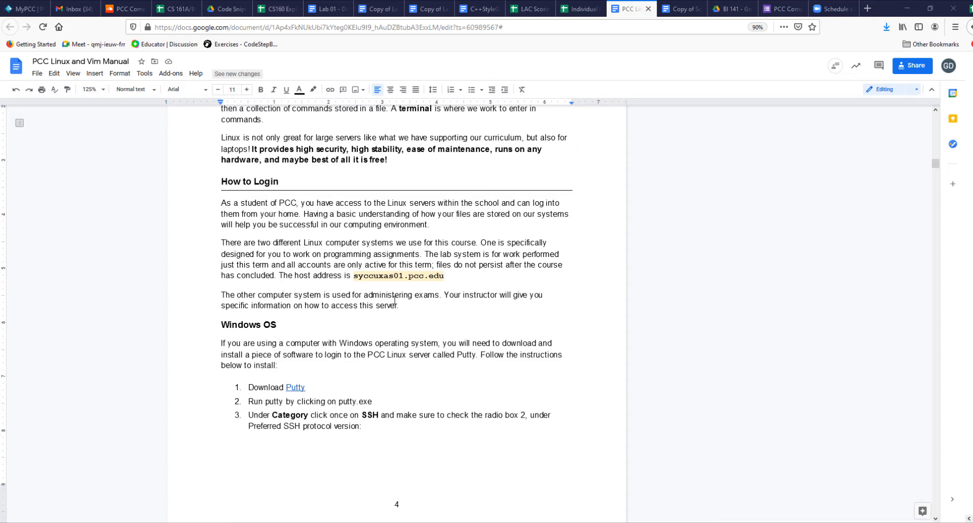
pyautogui.moveTo(377, 255)
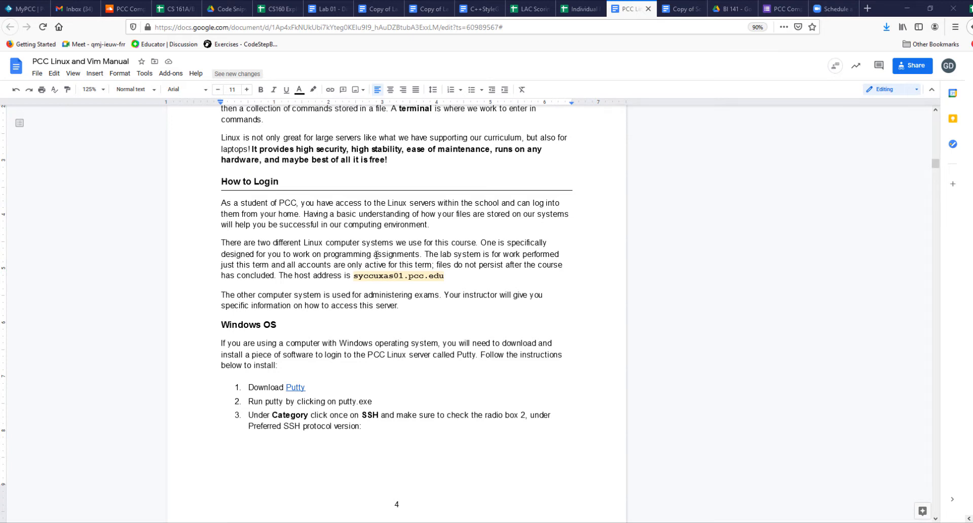
# Browse the PuTTY 0.75 download page's packages, then return to the Linux manual tab.
pyautogui.scroll(-3)
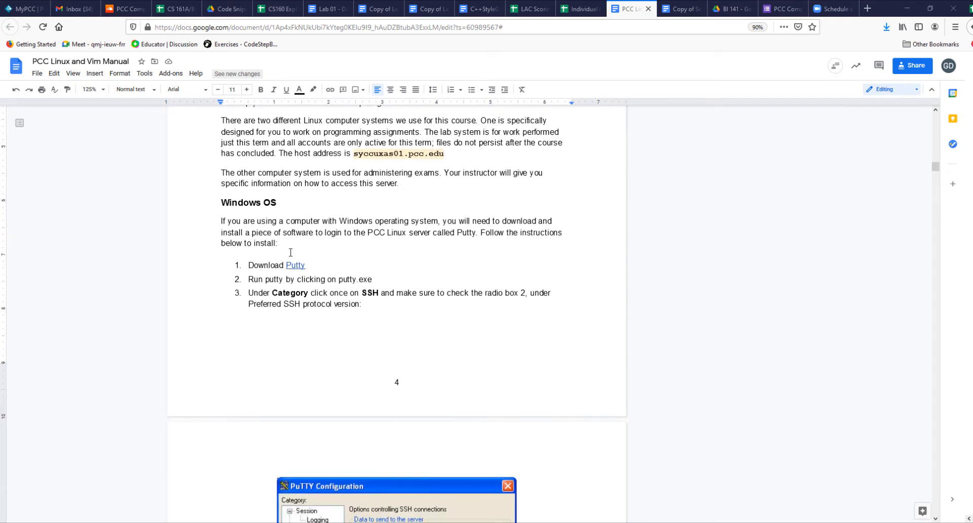
pyautogui.moveTo(295, 265)
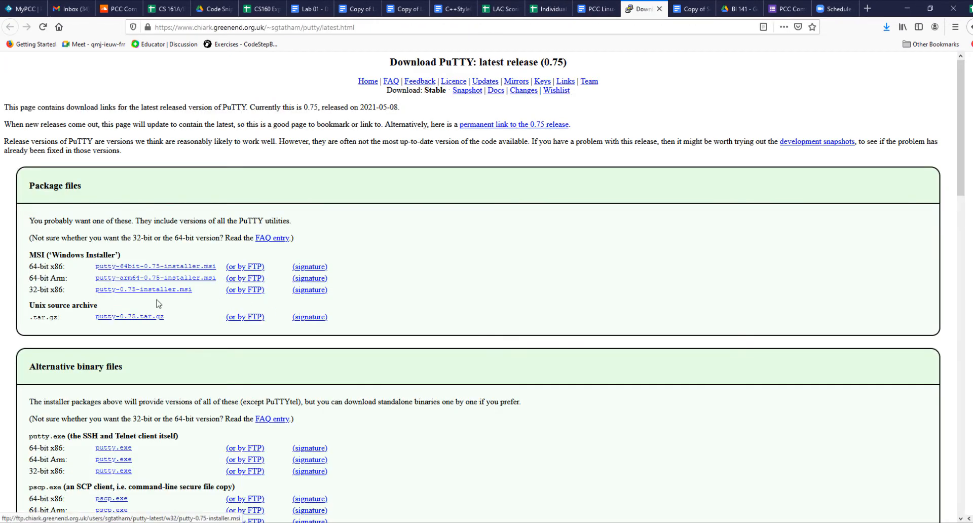
pyautogui.moveTo(156, 278)
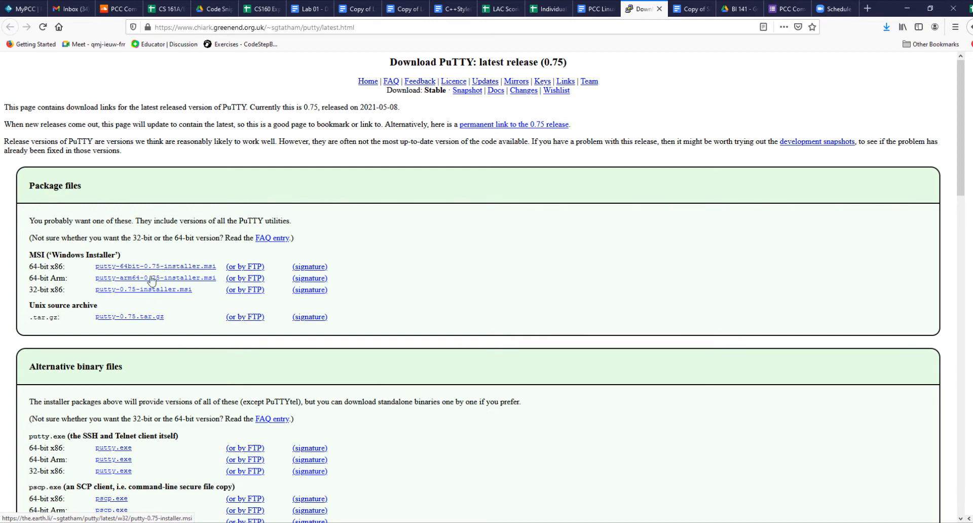
pyautogui.moveTo(147, 291)
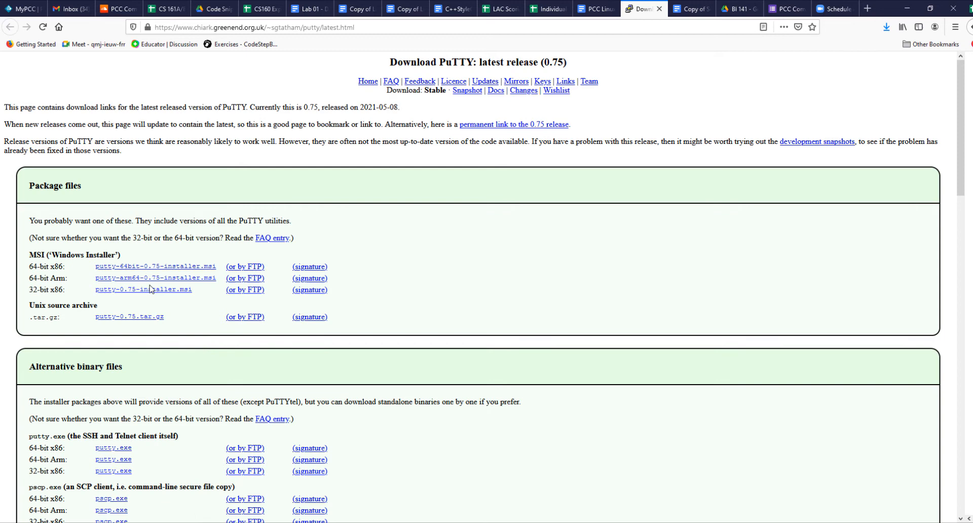
pyautogui.scroll(-3)
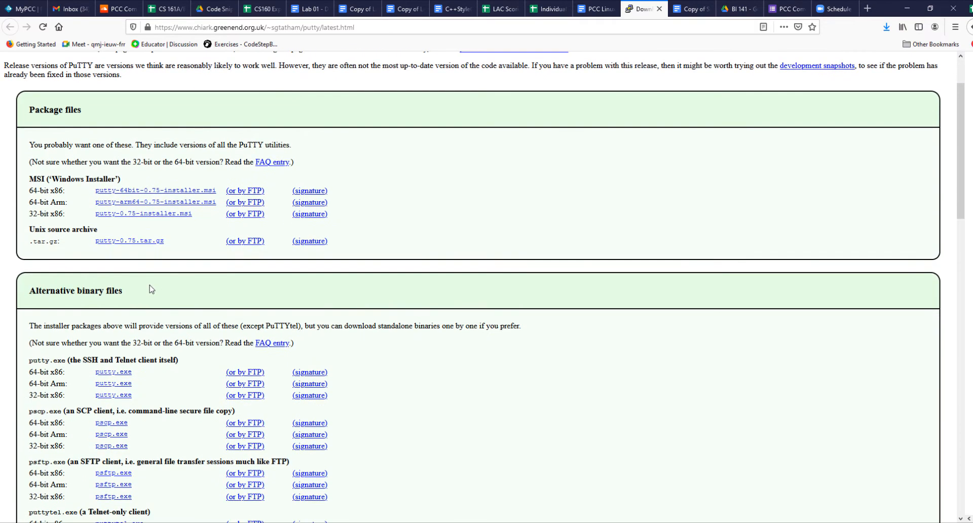
pyautogui.moveTo(110, 358)
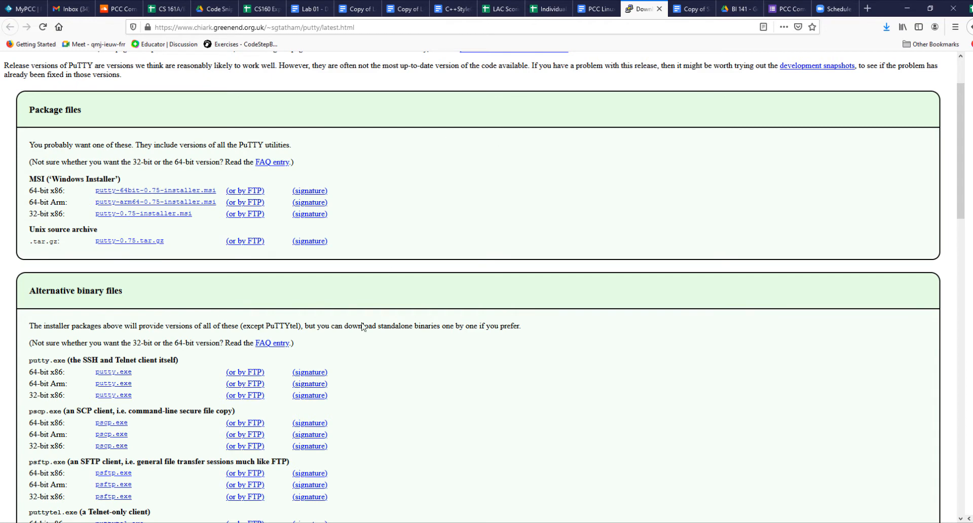
pyautogui.click(594, 9)
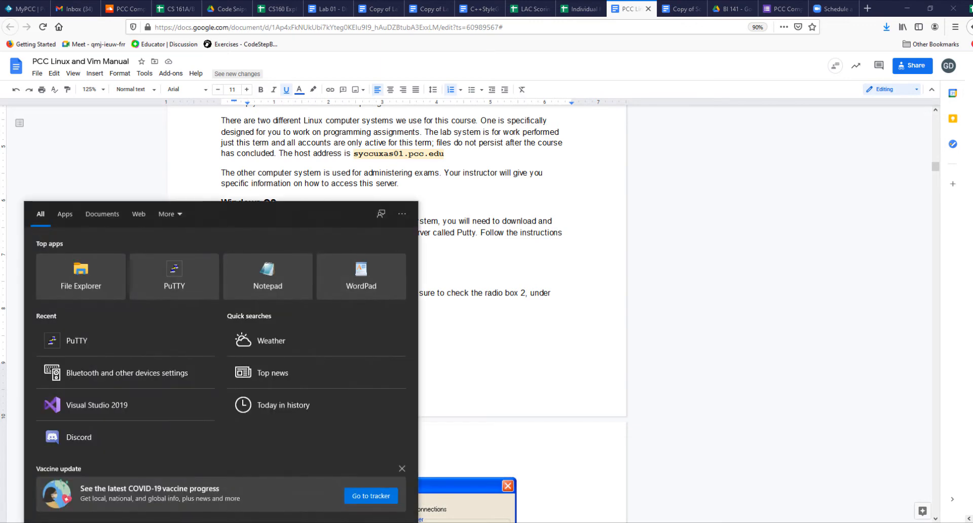
# Launch PuTTY from the Start menu search for 'put', showing host syccuxas01.pcc.edu, port 22, SSH.
pyautogui.write('put')
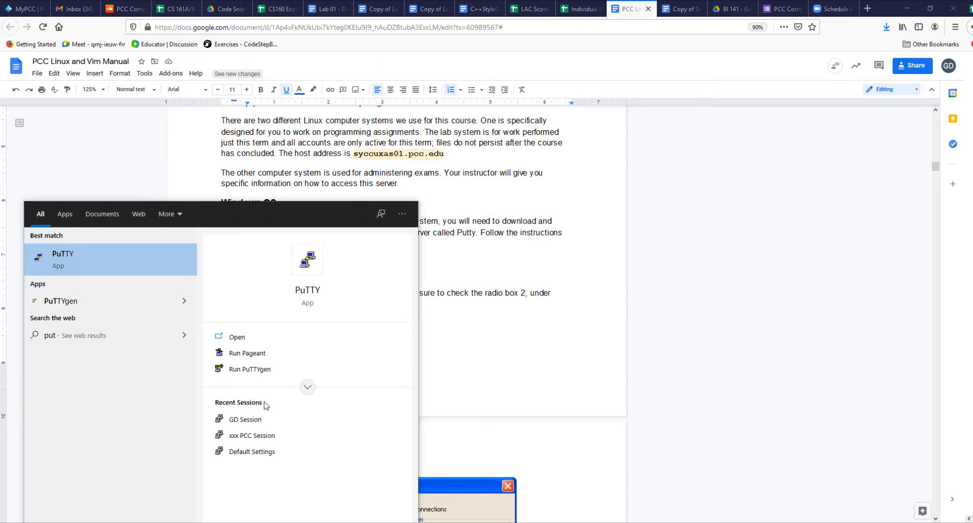
pyautogui.click(236, 337)
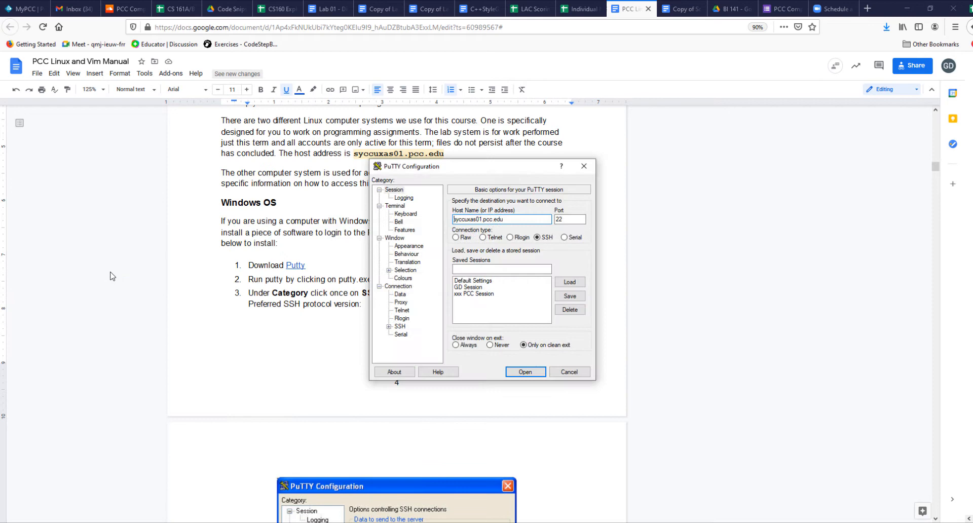
pyautogui.moveTo(468, 172)
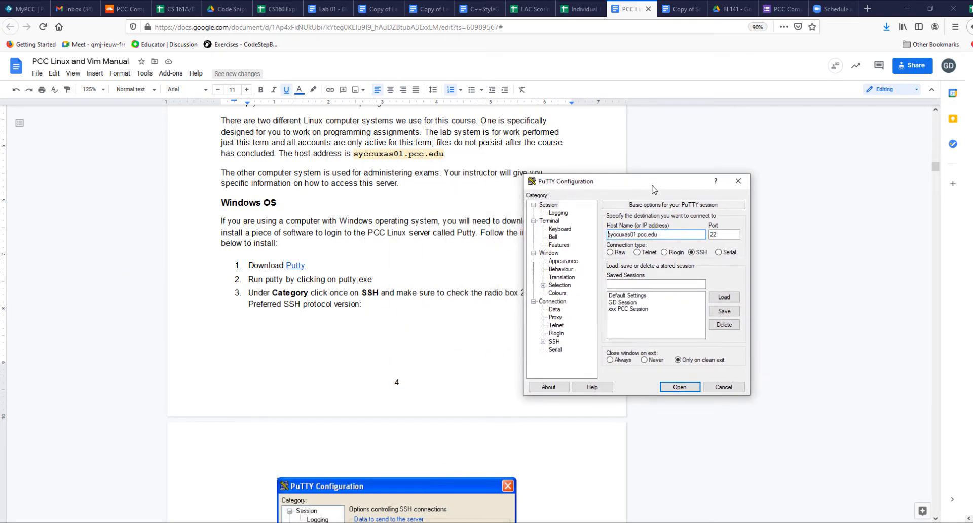
pyautogui.scroll(-3)
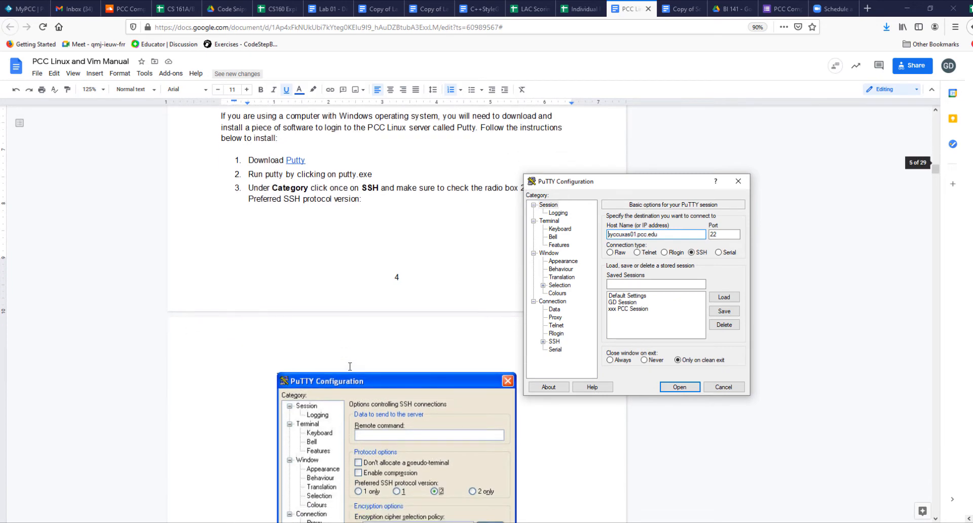
pyautogui.scroll(-3)
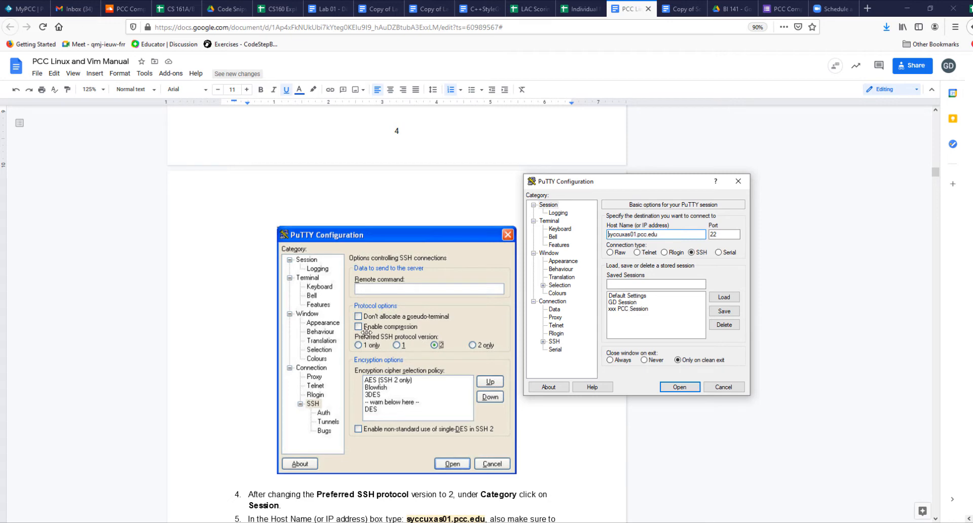
pyautogui.moveTo(621, 254)
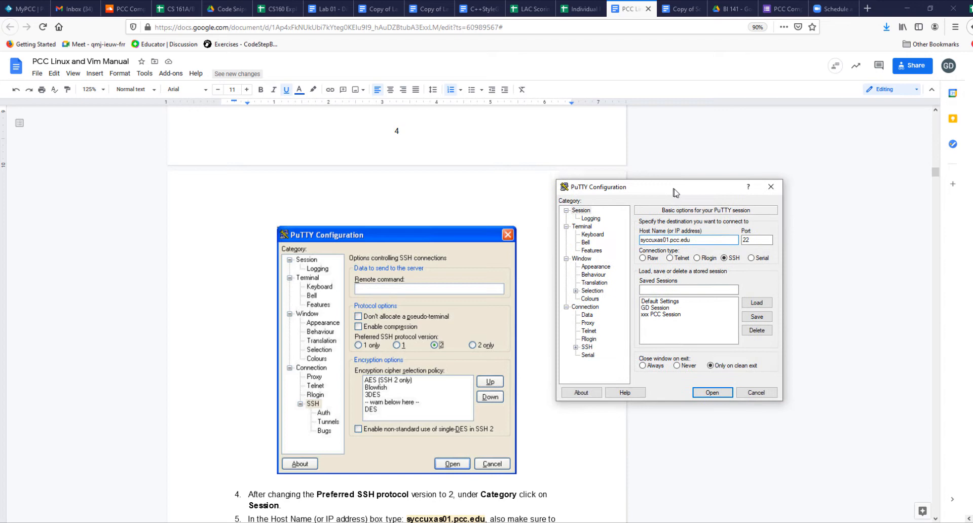
pyautogui.scroll(-3)
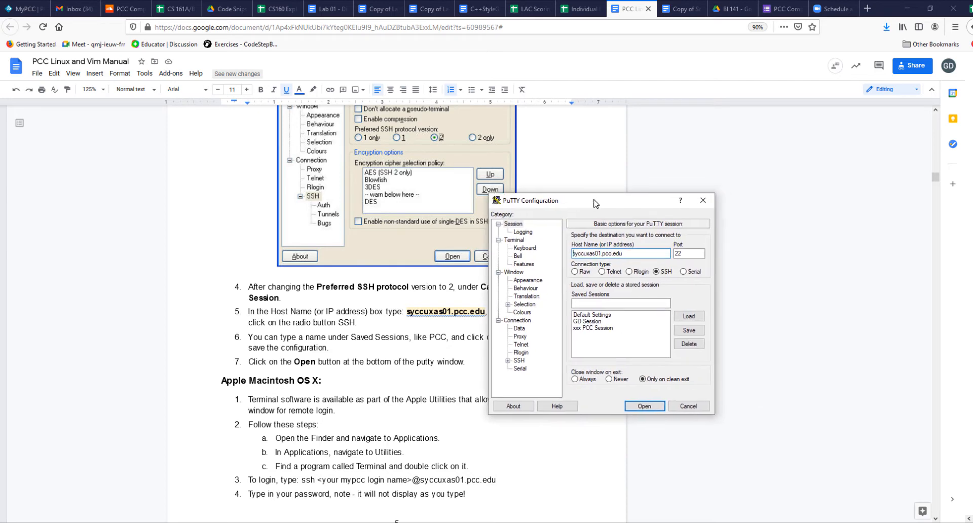
# Save the session as PCC Server, delete the old xxx PCC Session, and select GD Session.
pyautogui.click(594, 320)
pyautogui.write('PCC Server')
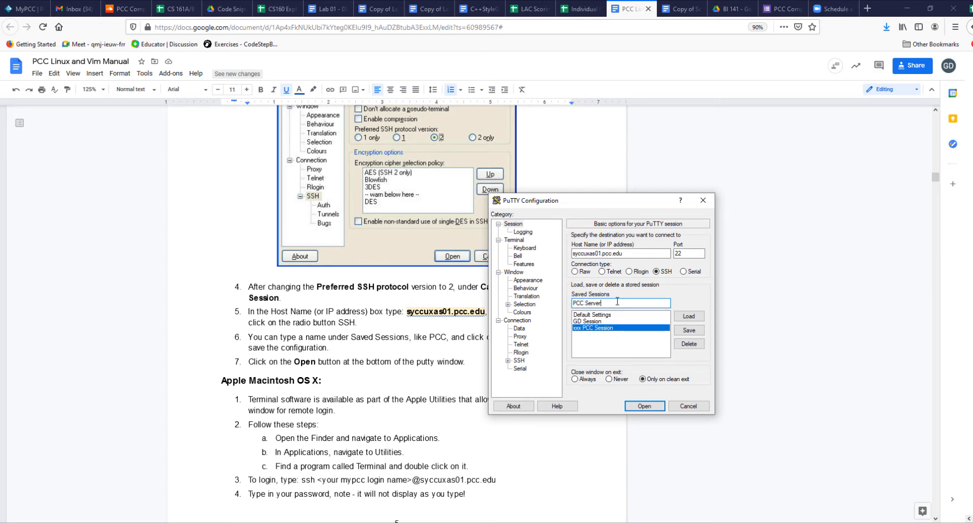
pyautogui.click(688, 330)
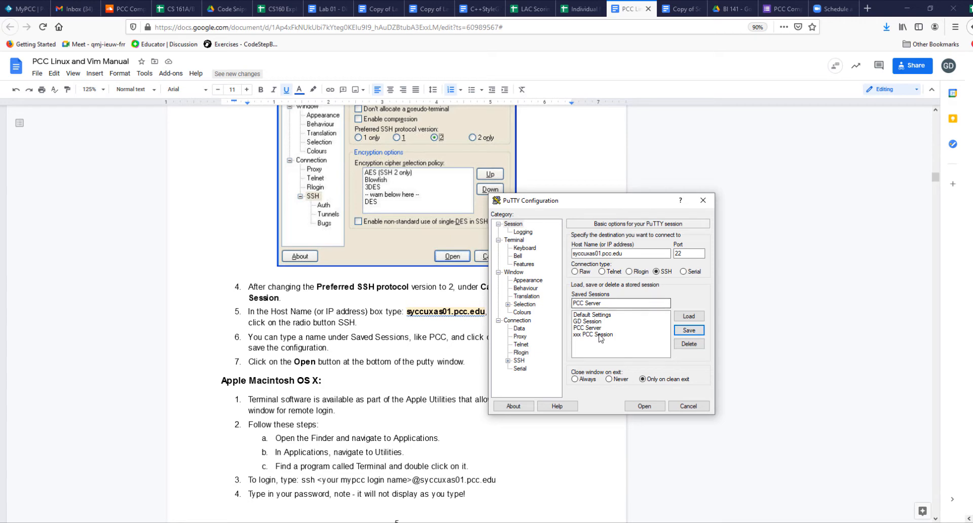
pyautogui.click(593, 334)
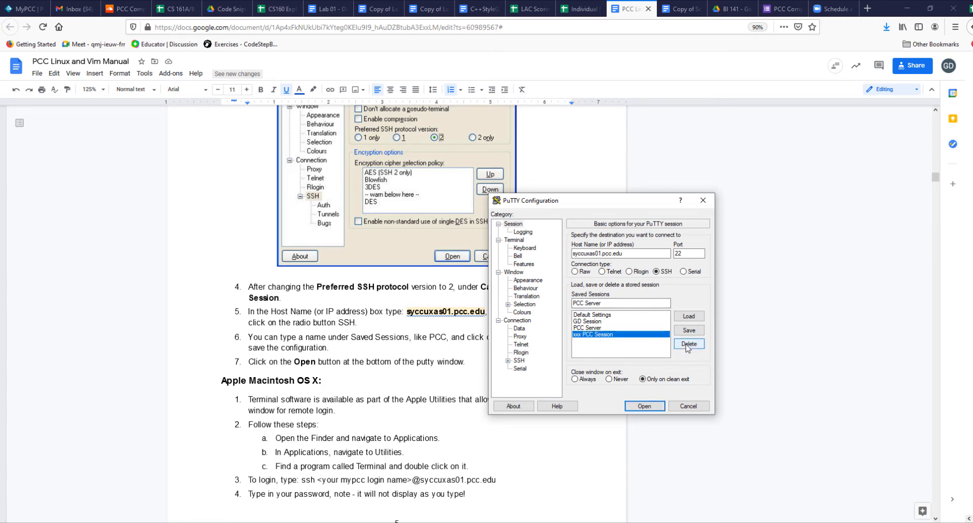
pyautogui.click(690, 344)
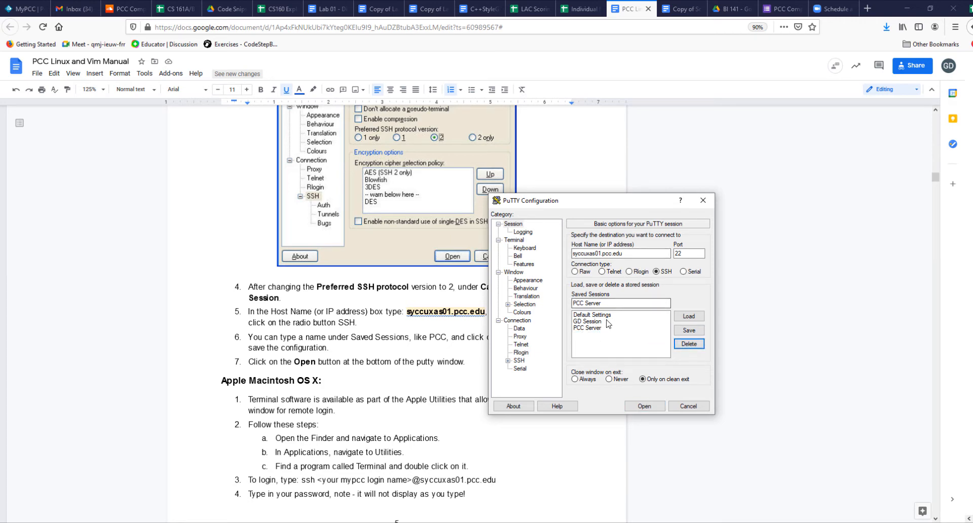
pyautogui.click(588, 321)
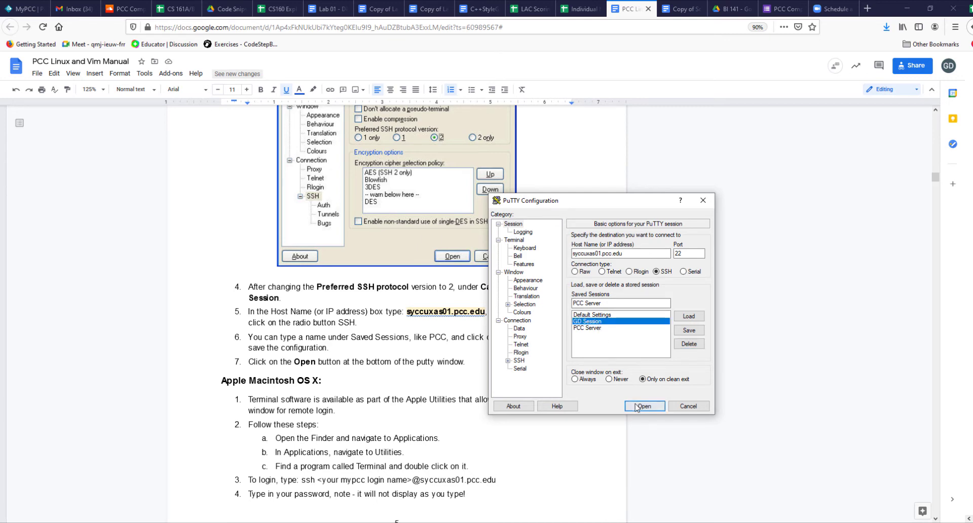
# Open the connection to syccuxas01.pcc.edu and move the terminal window to the top of the screen.
pyautogui.click(643, 406)
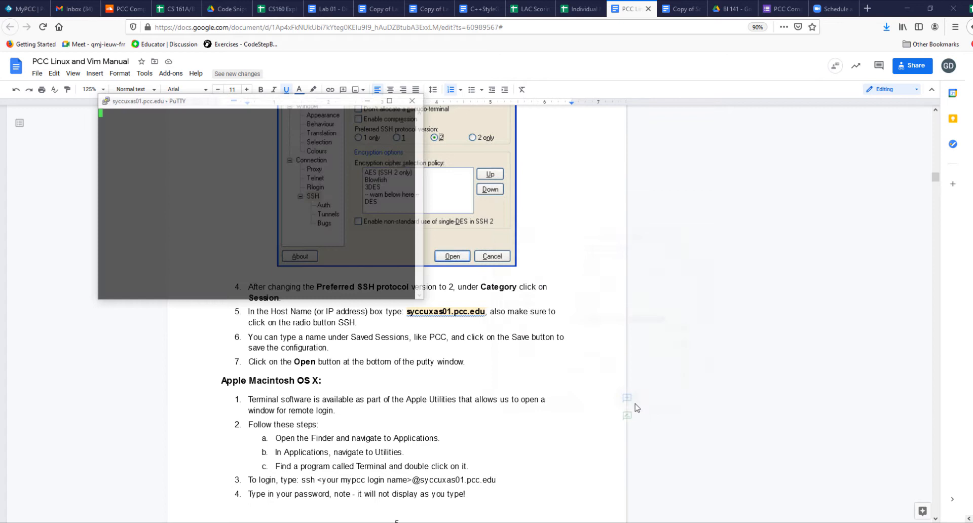
pyautogui.click(452, 255)
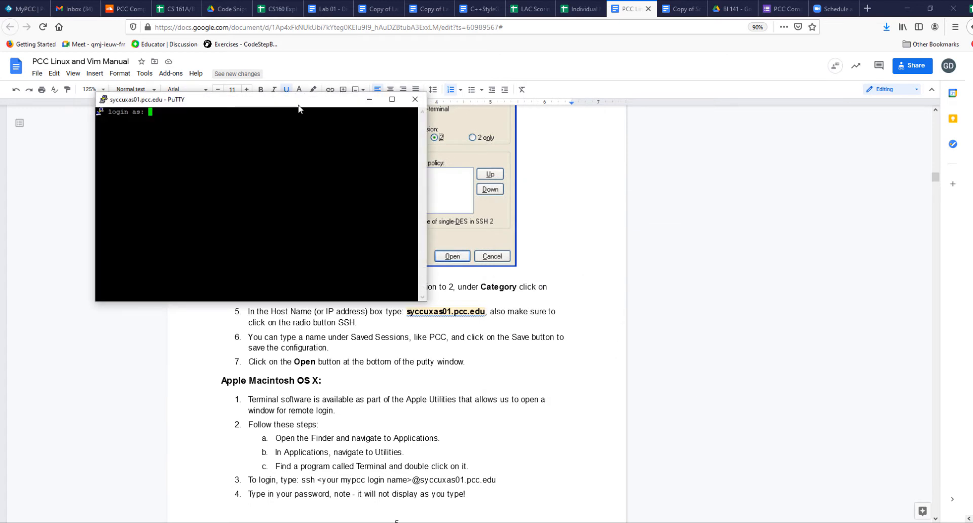
pyautogui.moveTo(244, 100)
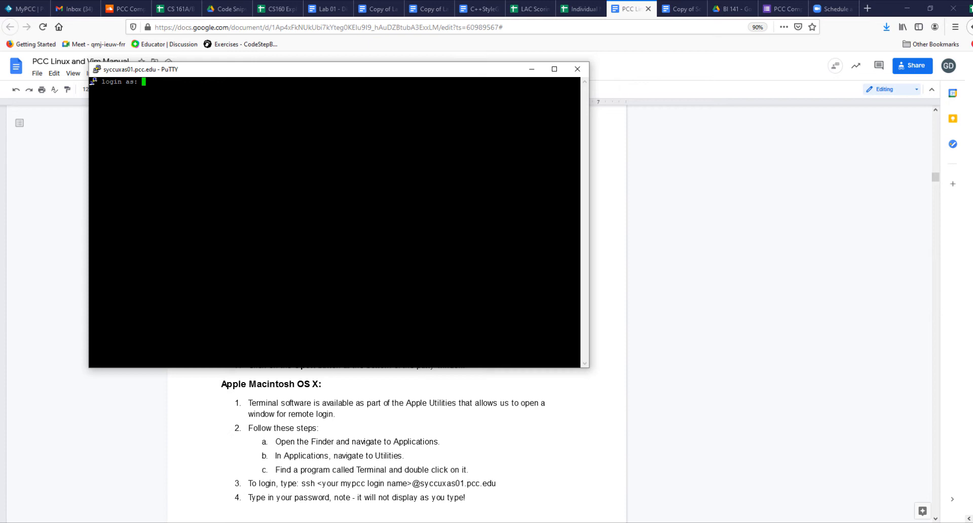
pyautogui.moveTo(336, 69); pyautogui.dragTo(457, 30)
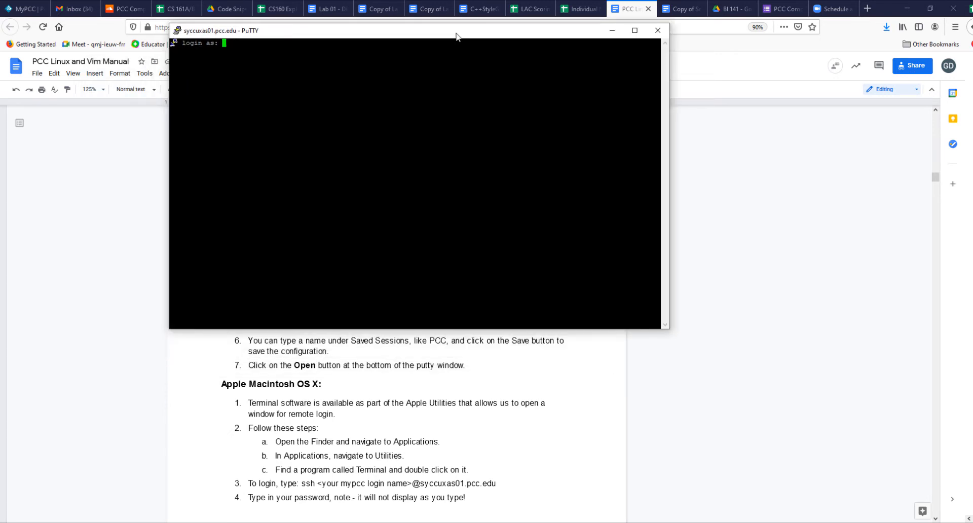
# Scroll the manual down to the Login to the Linux Server section with the sample shell prompt.
pyautogui.scroll(-3)
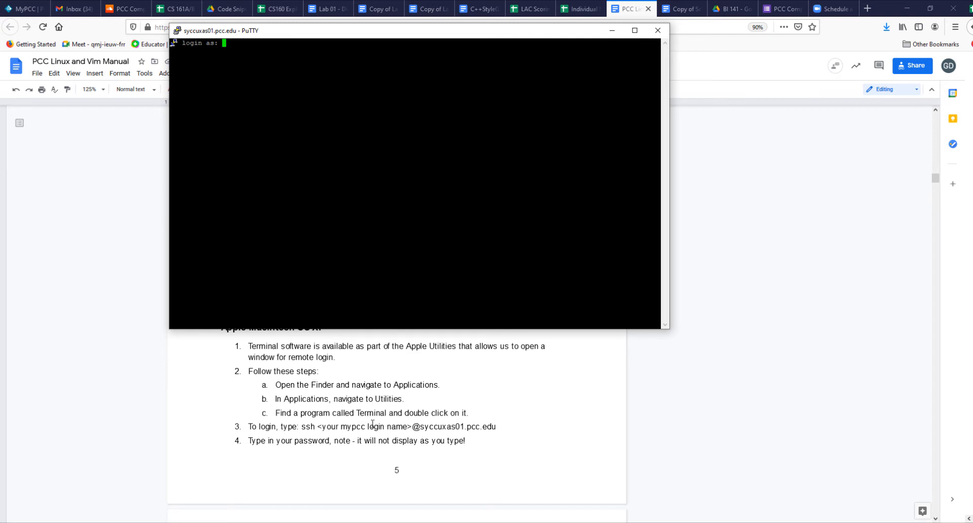
pyautogui.scroll(-3)
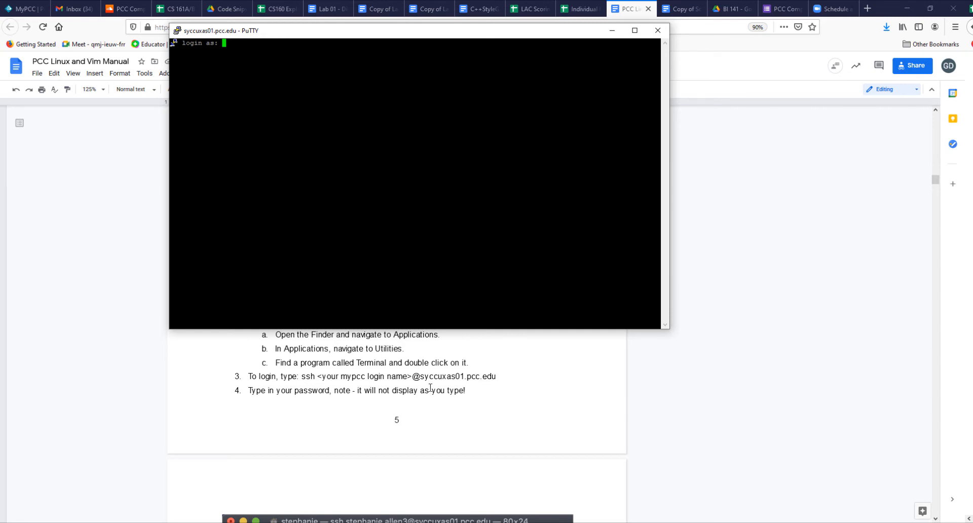
pyautogui.scroll(-3)
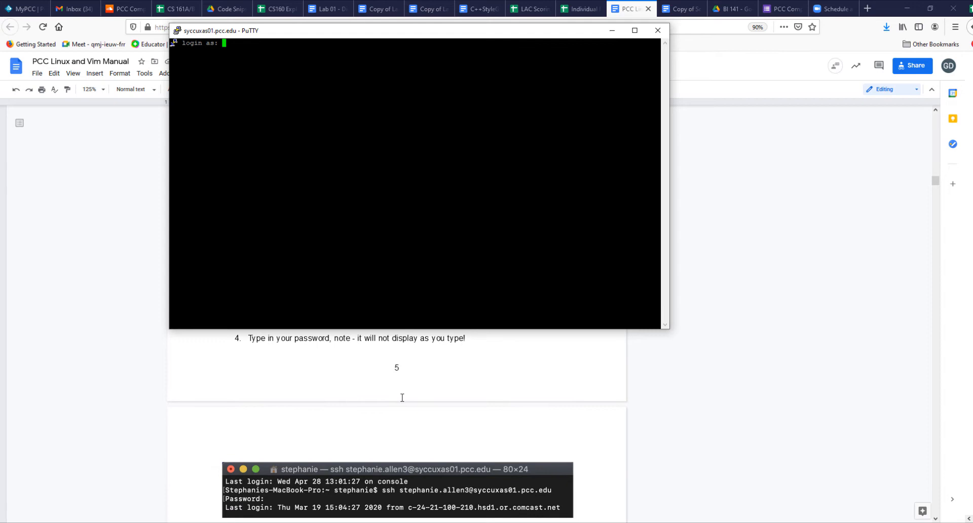
pyautogui.scroll(-3)
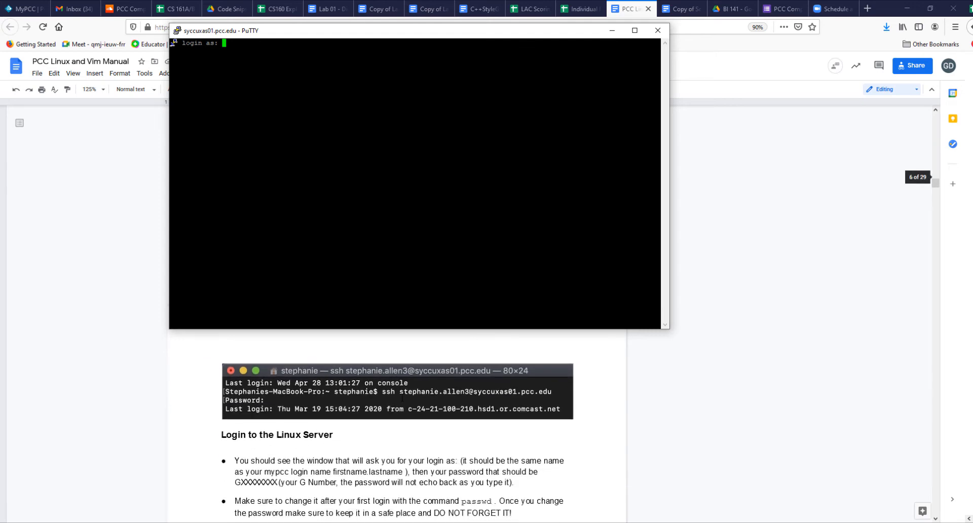
pyautogui.scroll(-3)
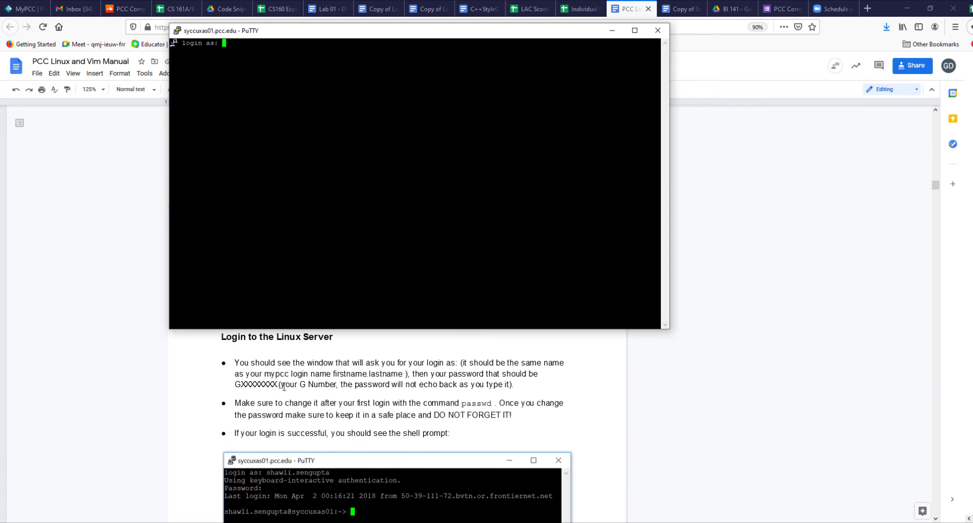
pyautogui.moveTo(428, 366)
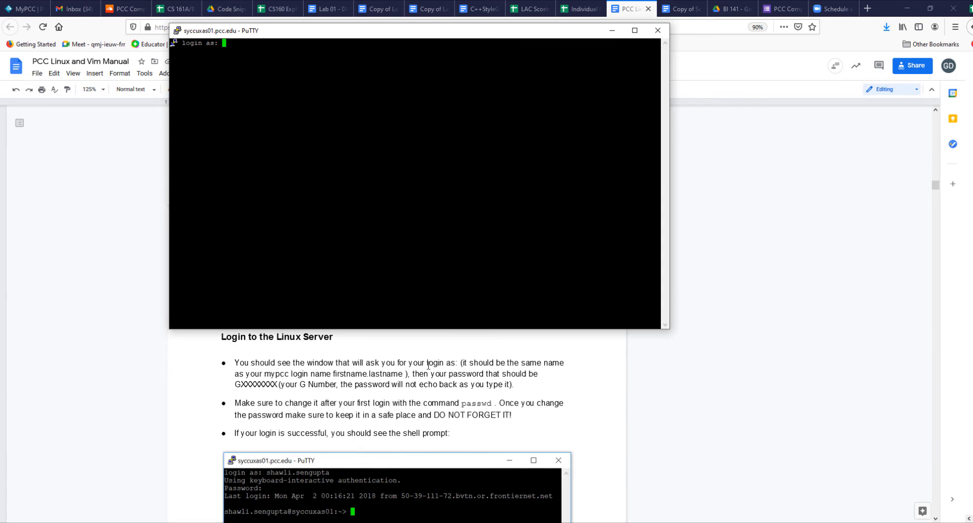
pyautogui.moveTo(452, 38)
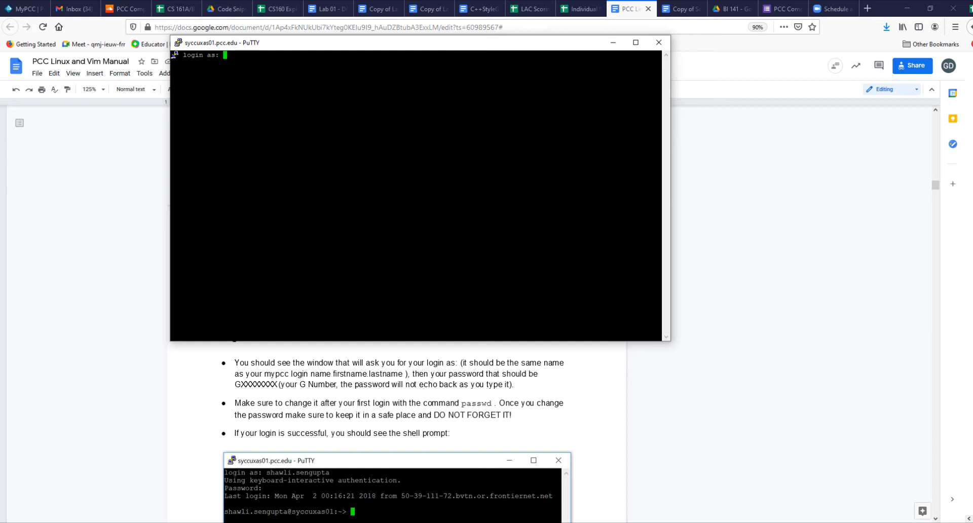
# Log in to the server as gd.iyer with the password, reaching the shell prompt.
pyautogui.write('gd')
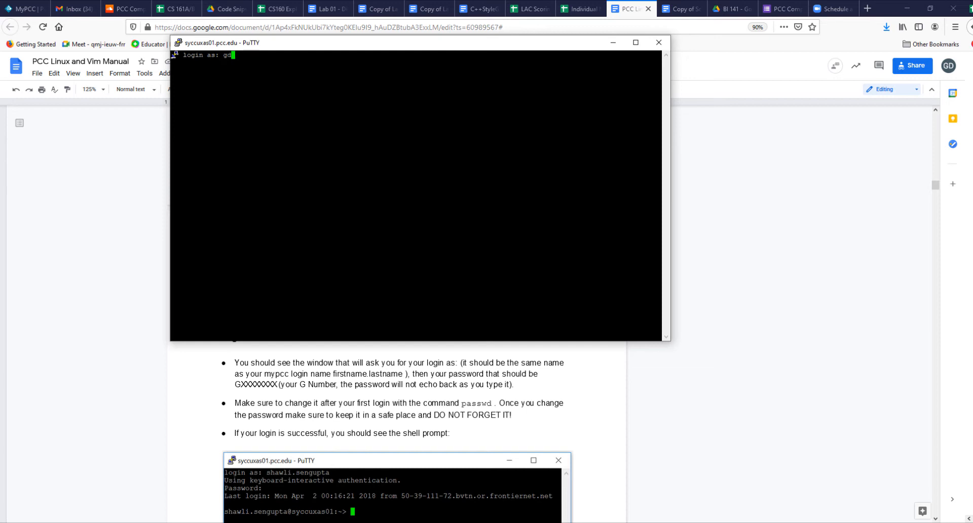
pyautogui.write('.iyer')
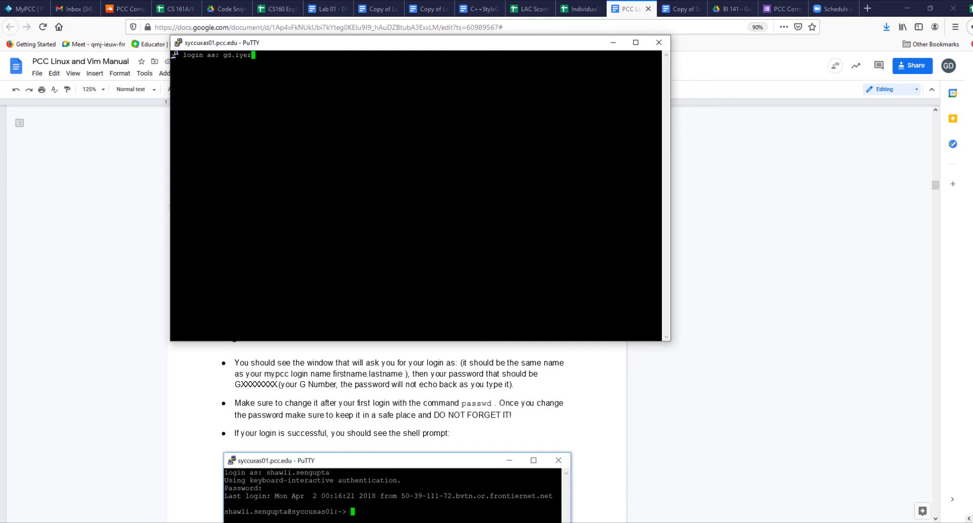
pyautogui.press('Return')
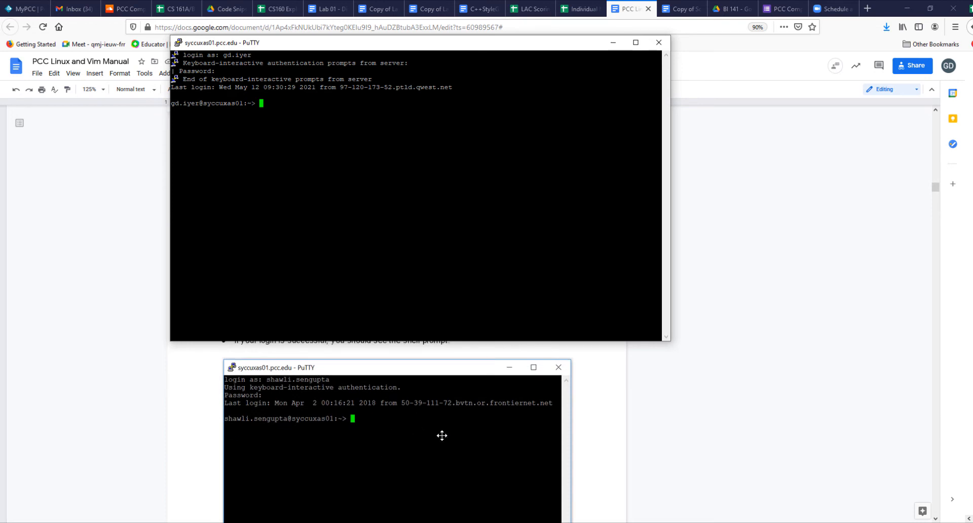
pyautogui.moveTo(438, 344)
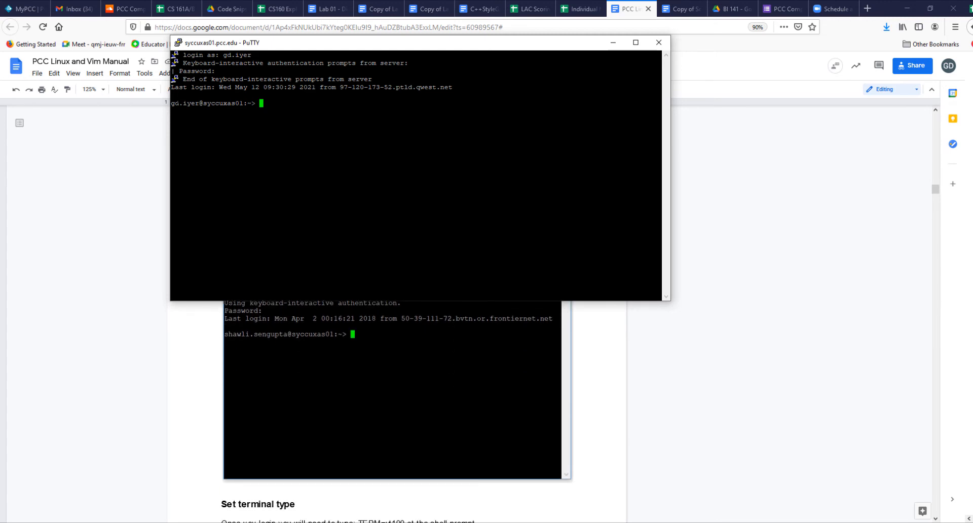
# Scroll the manual past Changing Password to the Linux Commands table of mkdir, cd, pwd, rm and ls.
pyautogui.scroll(-3)
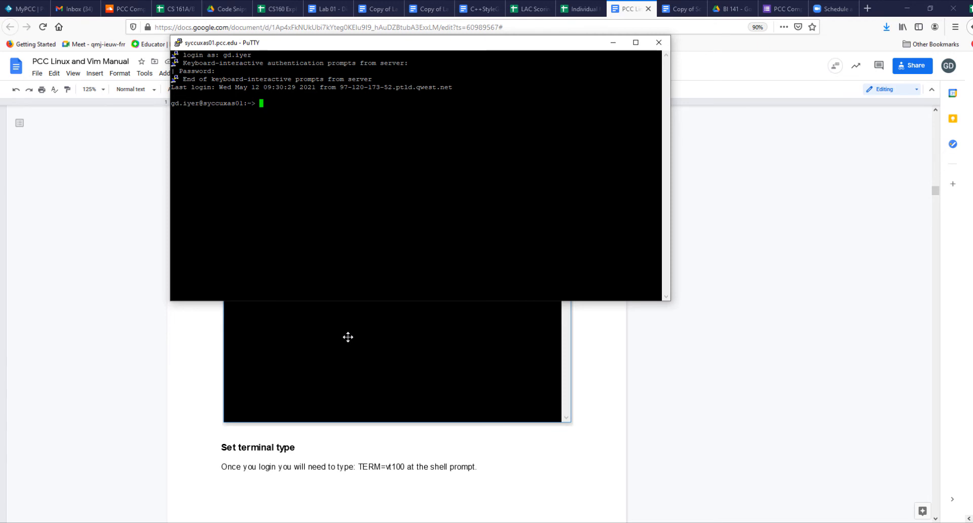
pyautogui.scroll(-3)
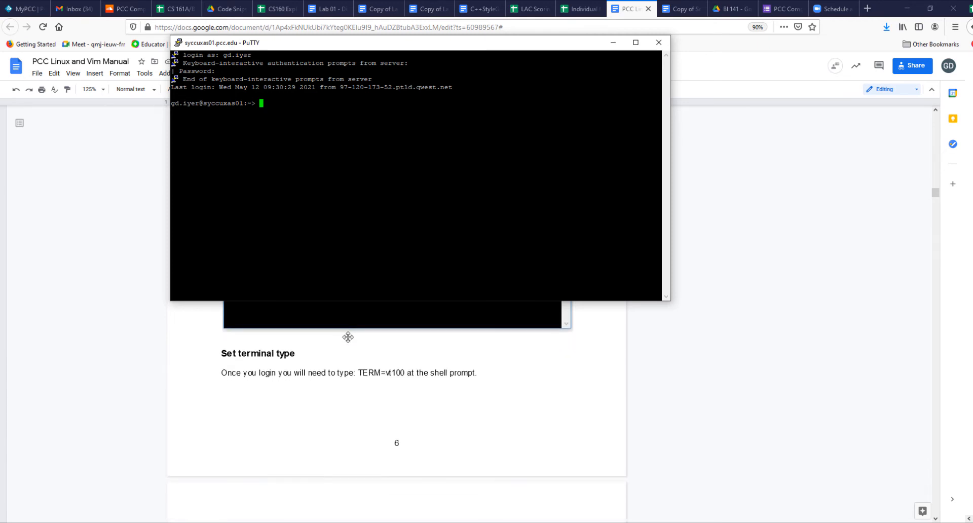
pyautogui.scroll(-3)
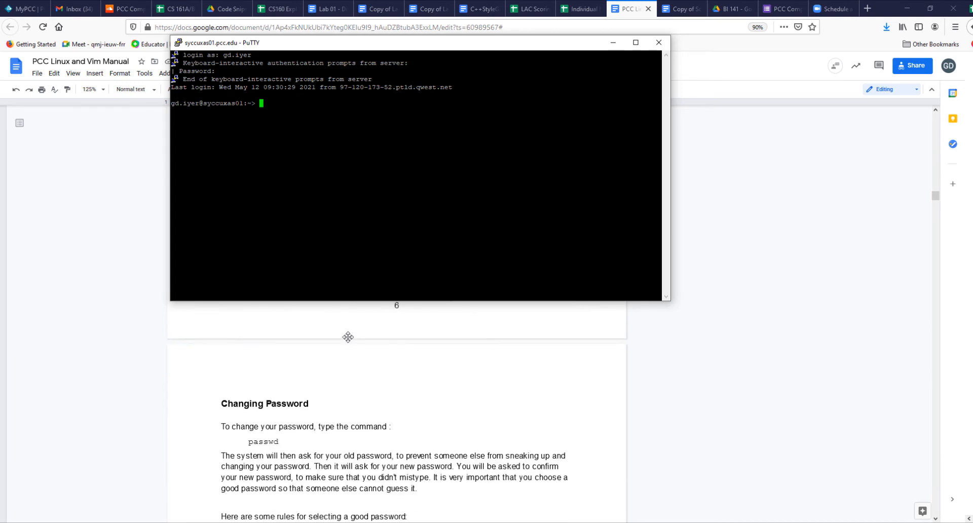
pyautogui.scroll(3)
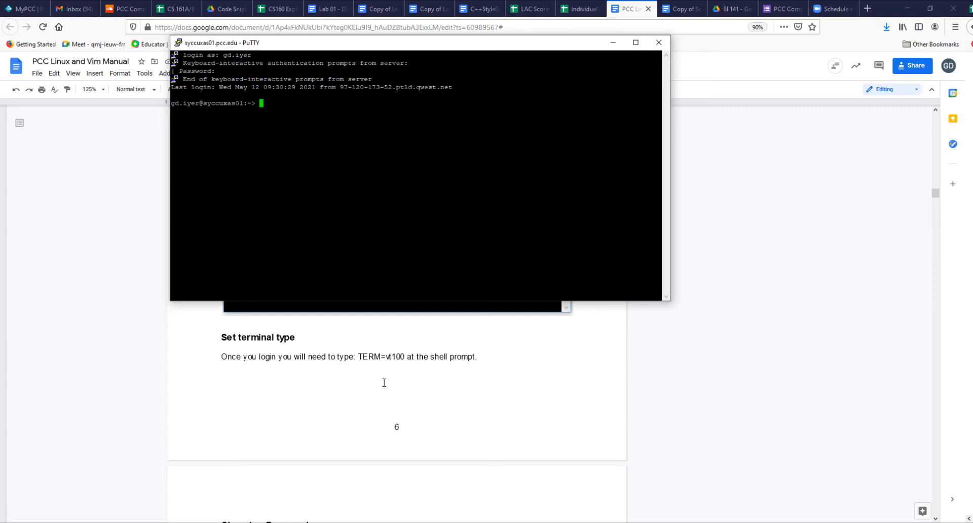
pyautogui.scroll(-3)
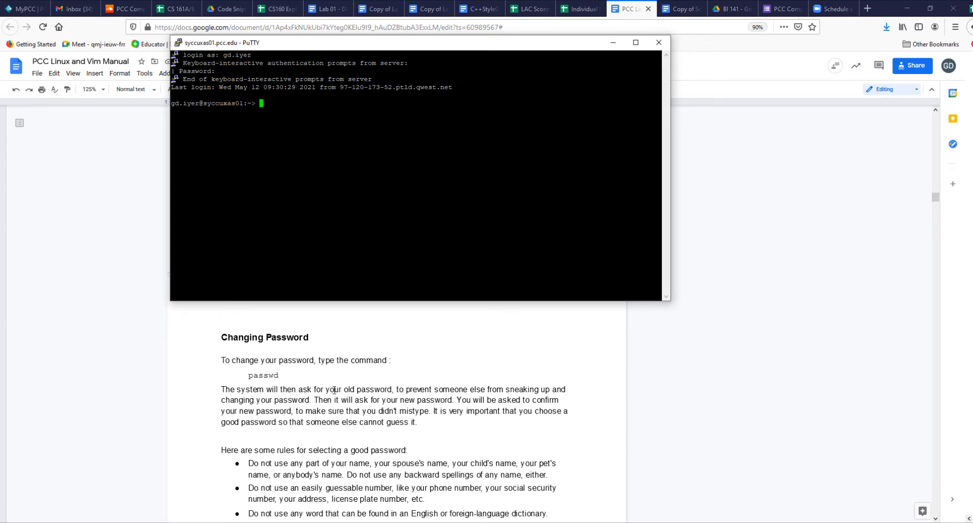
pyautogui.scroll(-3)
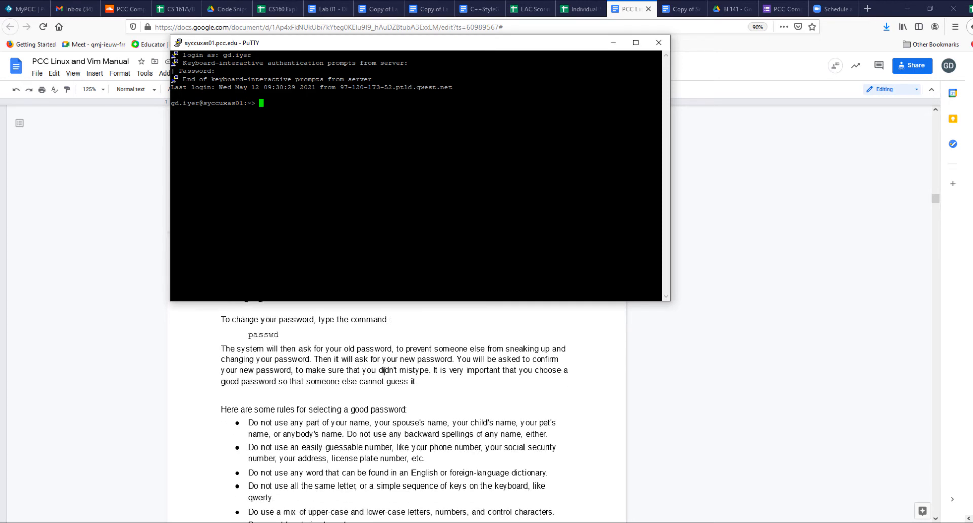
pyautogui.moveTo(435, 365)
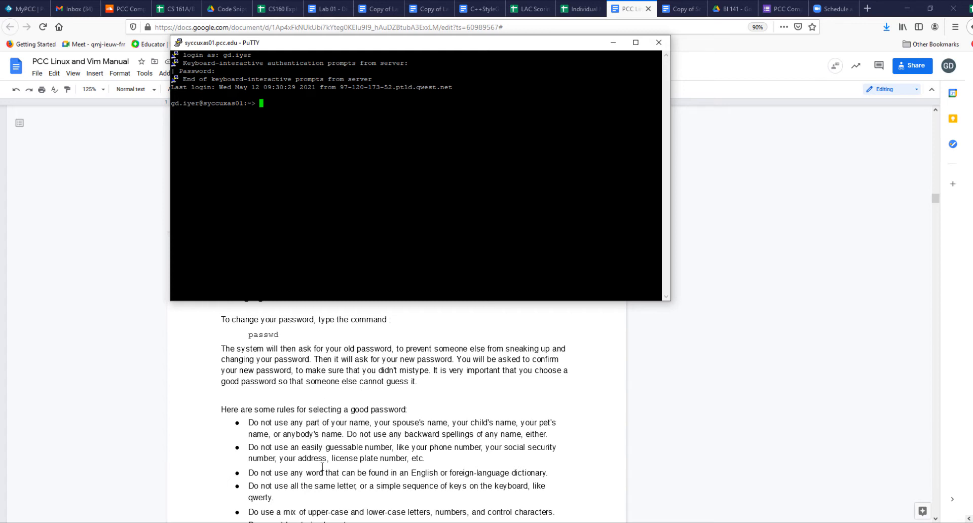
pyautogui.scroll(-3)
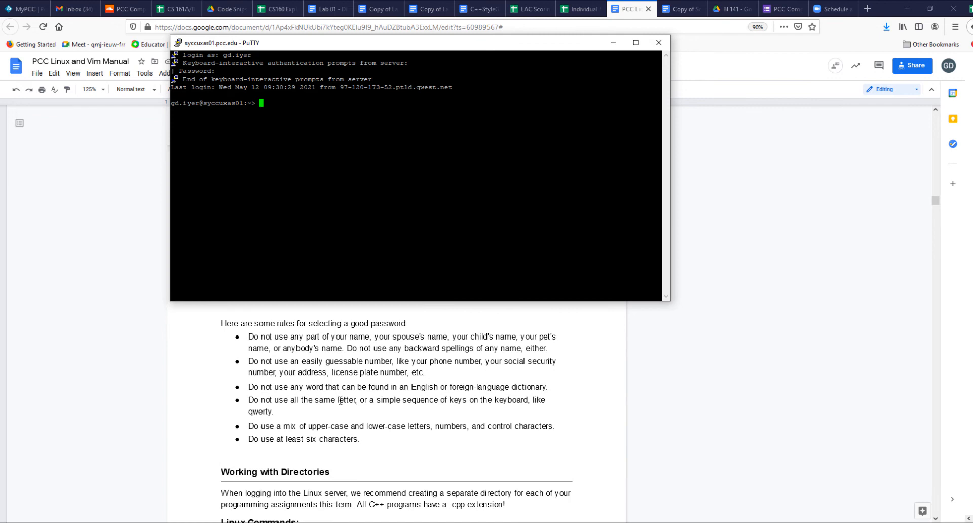
pyautogui.scroll(-3)
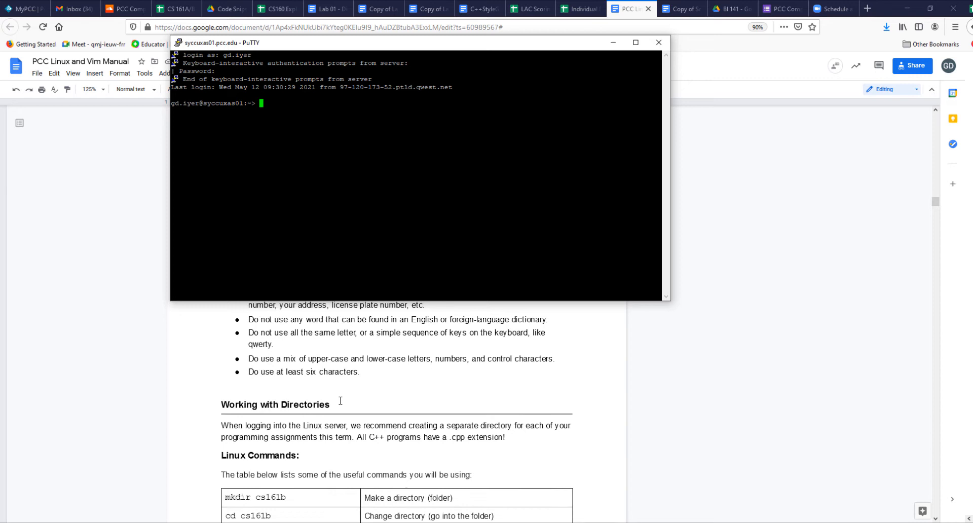
pyautogui.scroll(-3)
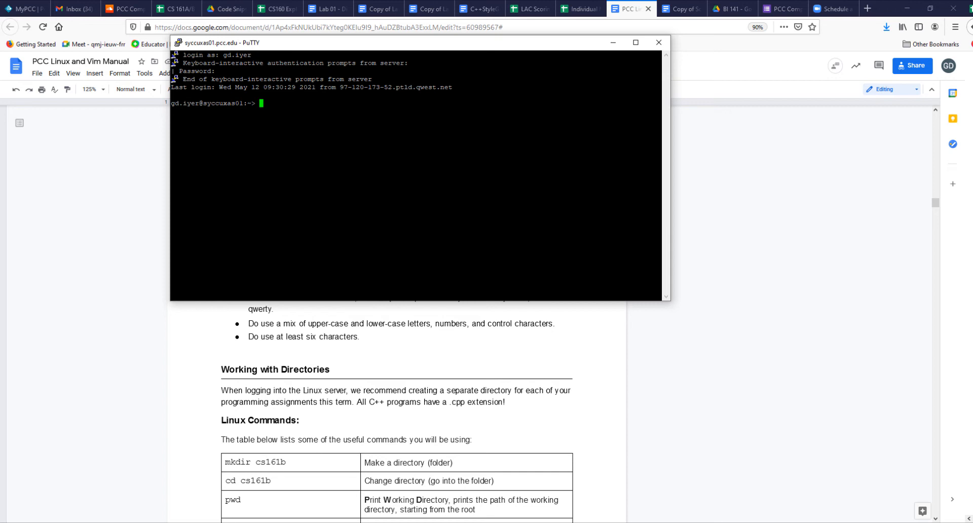
pyautogui.scroll(-3)
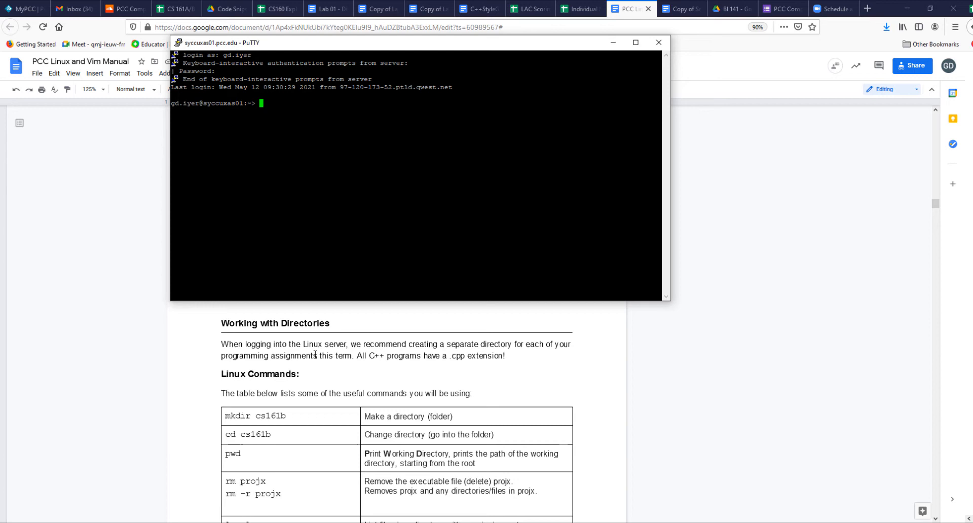
pyautogui.scroll(-3)
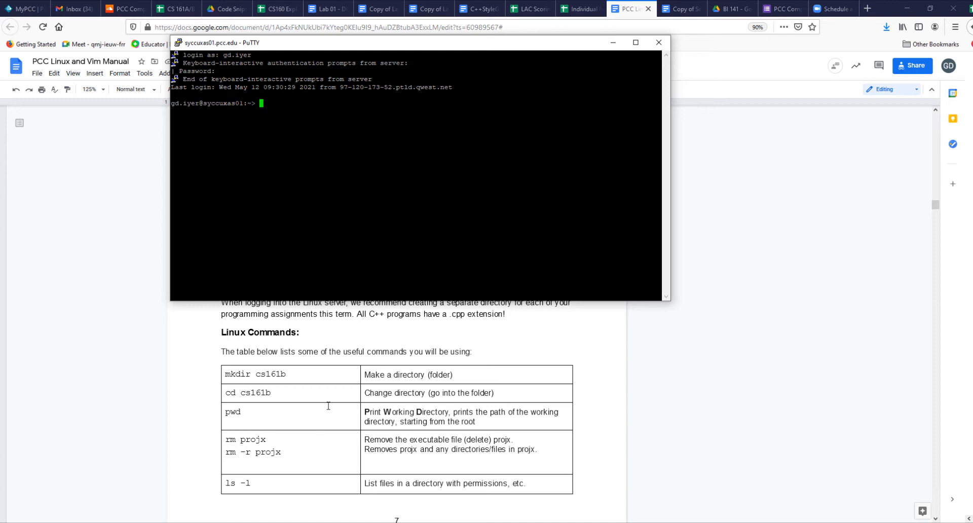
pyautogui.moveTo(264, 376)
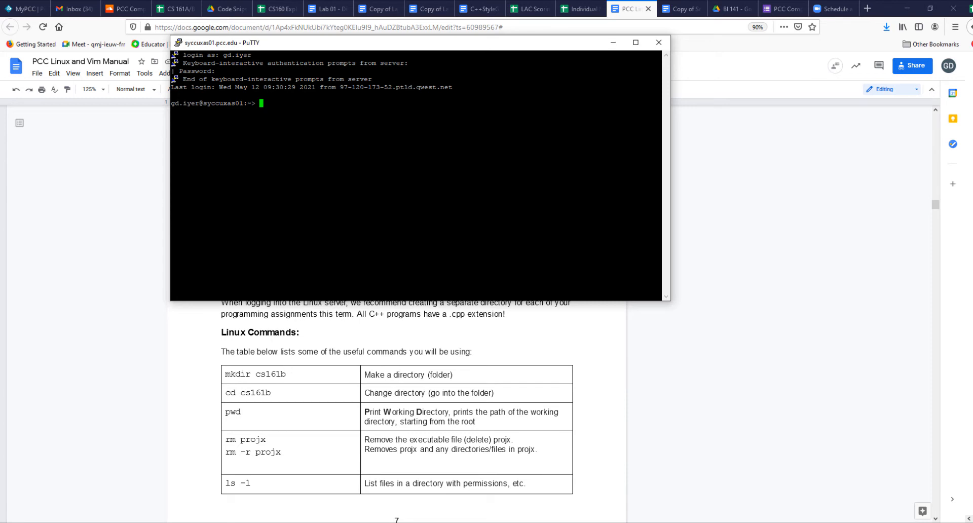
# Create the CS161B directory with mkdir, then run lls -l and clear the terminal.
pyautogui.write('mkdir')
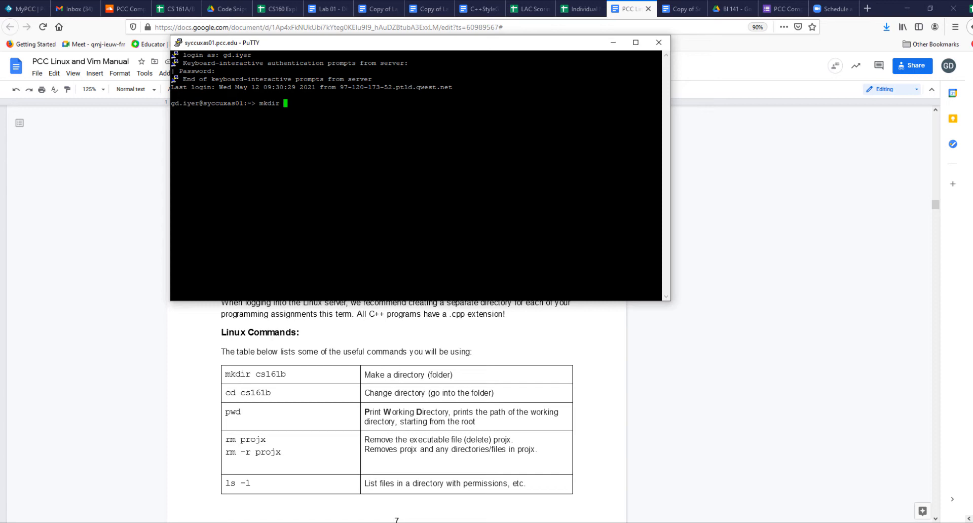
pyautogui.write('CS161')
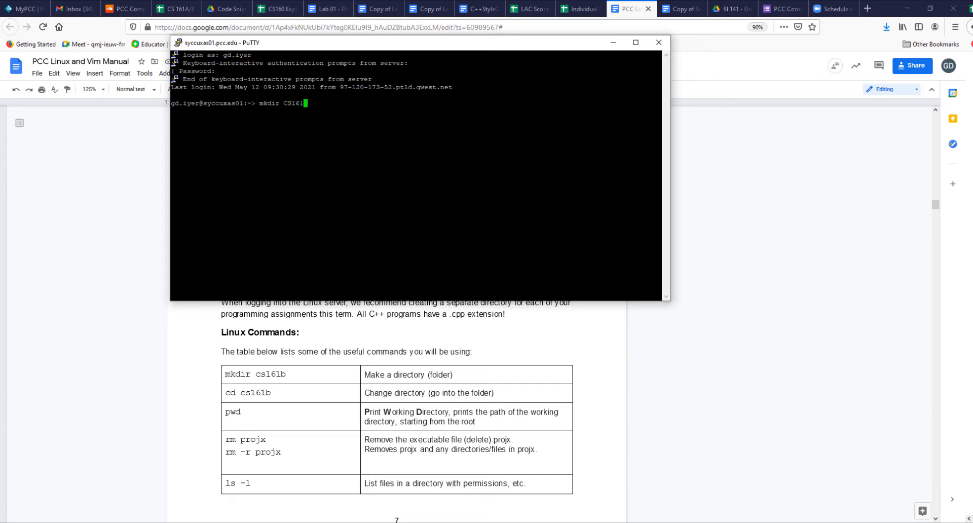
pyautogui.write('B')
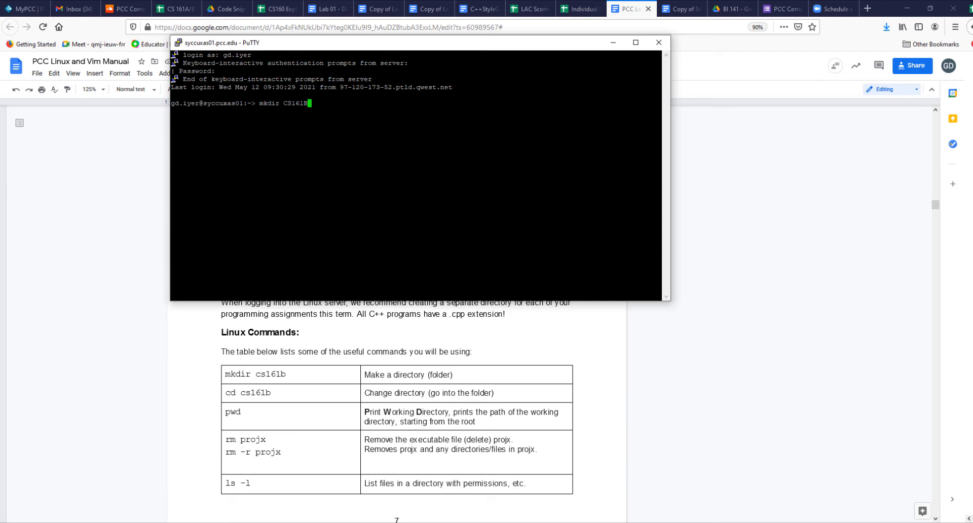
pyautogui.press('Return')
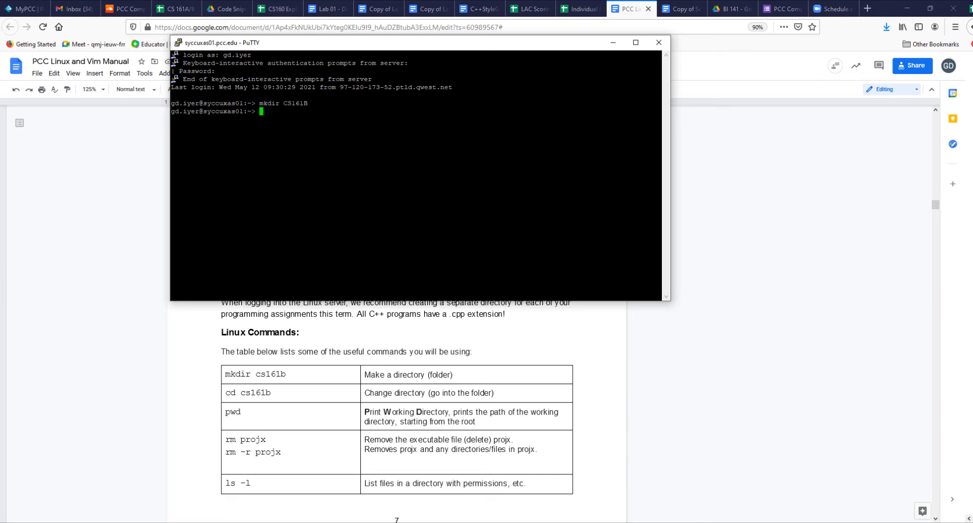
pyautogui.write('ll')
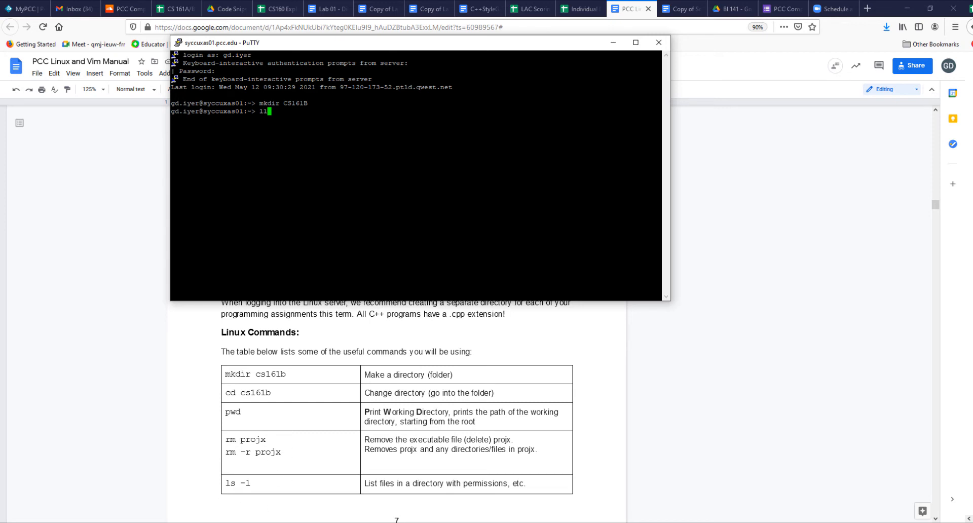
pyautogui.write('s -l')
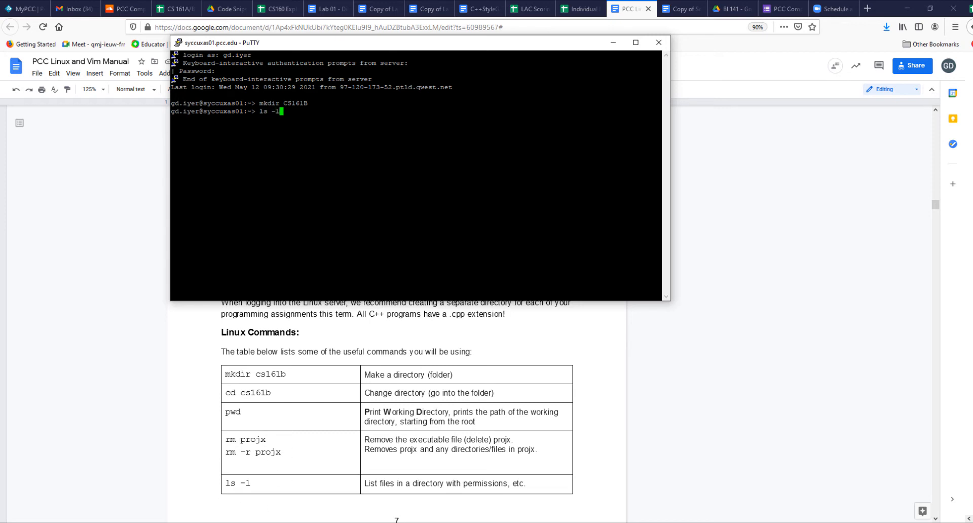
pyautogui.press('Return')
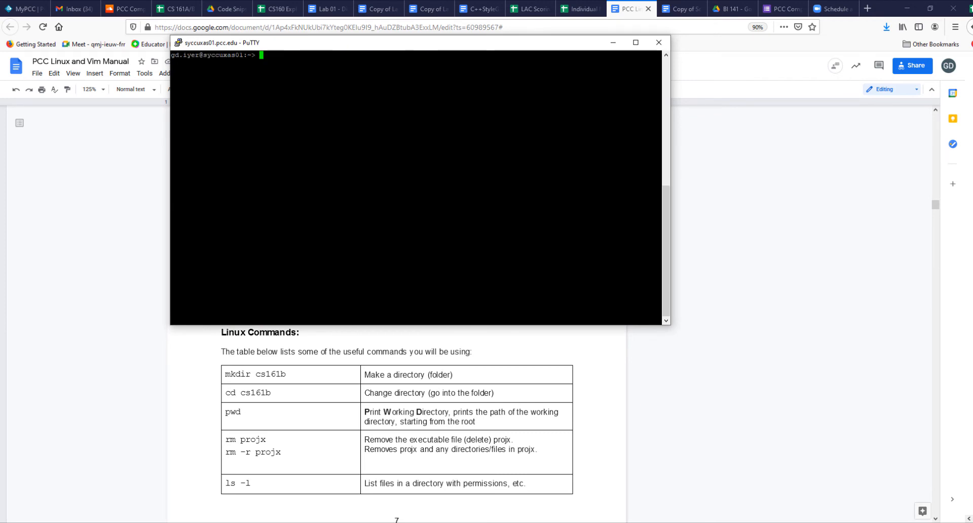
# List the CS* directories with ll and ls -l, showing CS161 holding Chapter8 and CS161B empty.
pyautogui.write('ll')
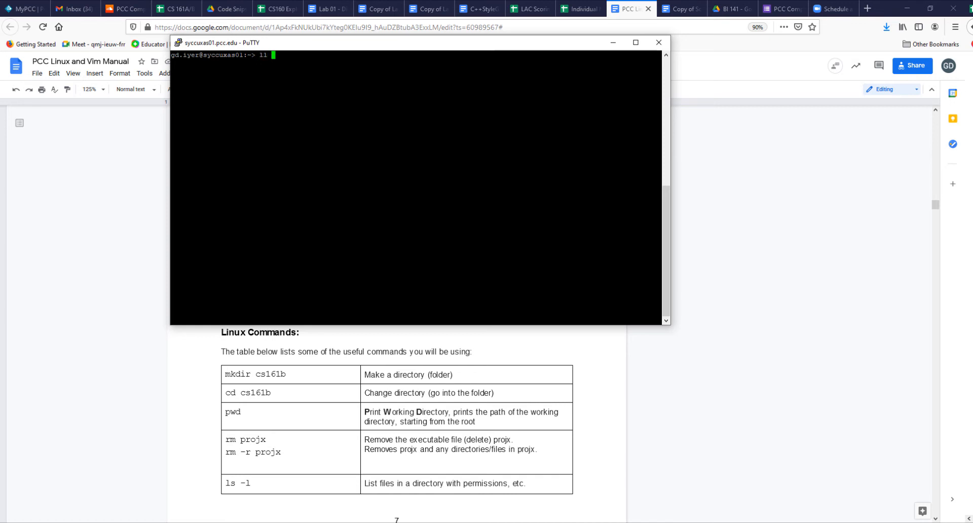
pyautogui.write('CS*')
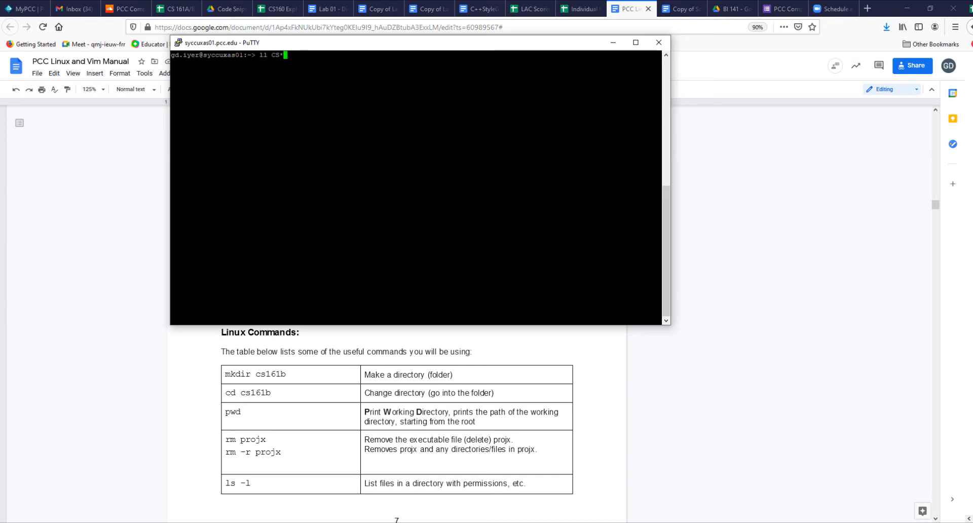
pyautogui.press('Return')
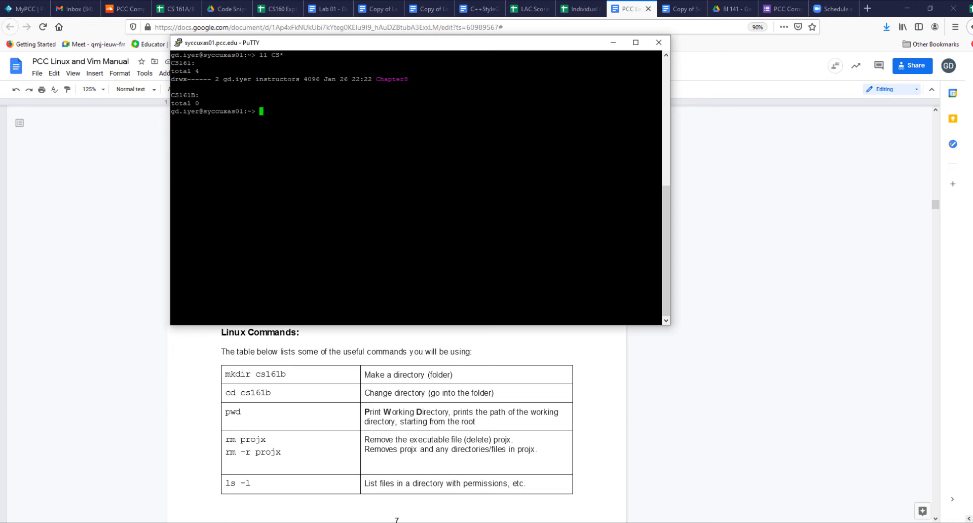
pyautogui.write('ls -l')
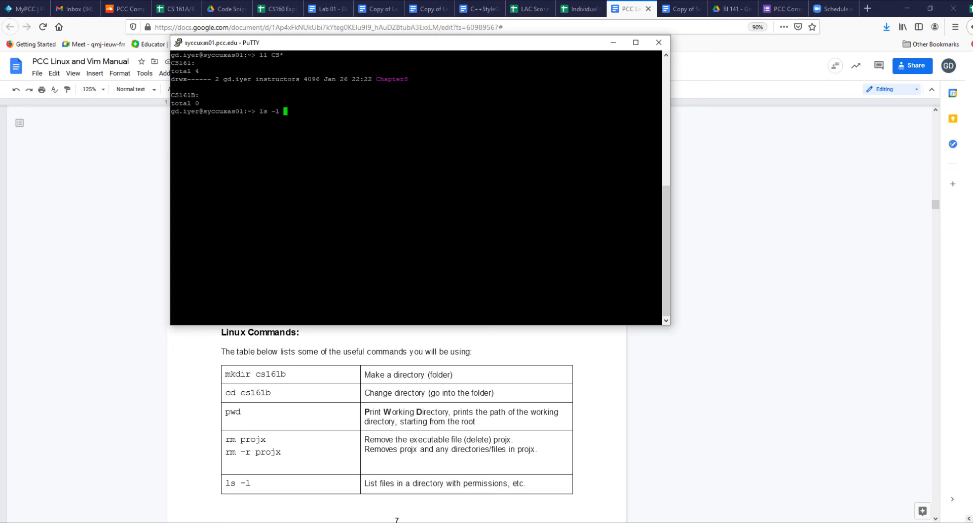
pyautogui.write('CS*')
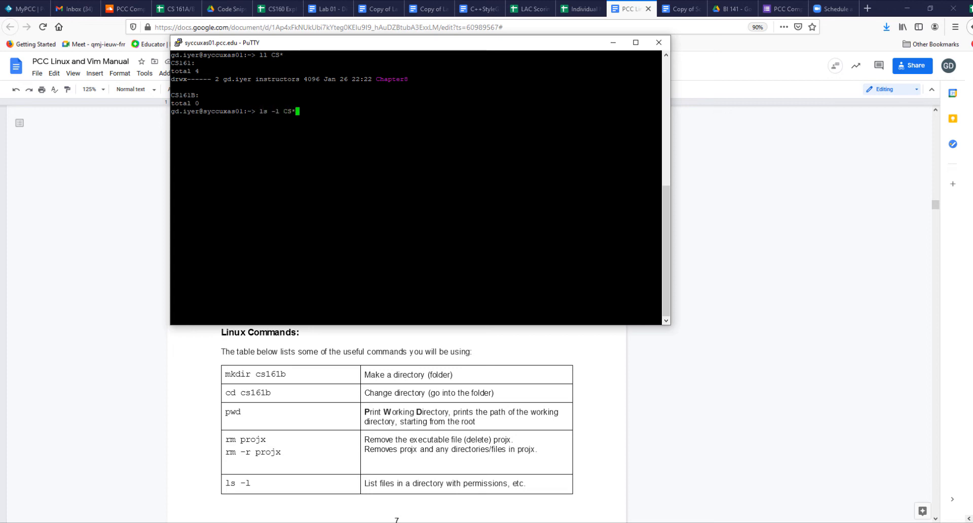
pyautogui.press('Return')
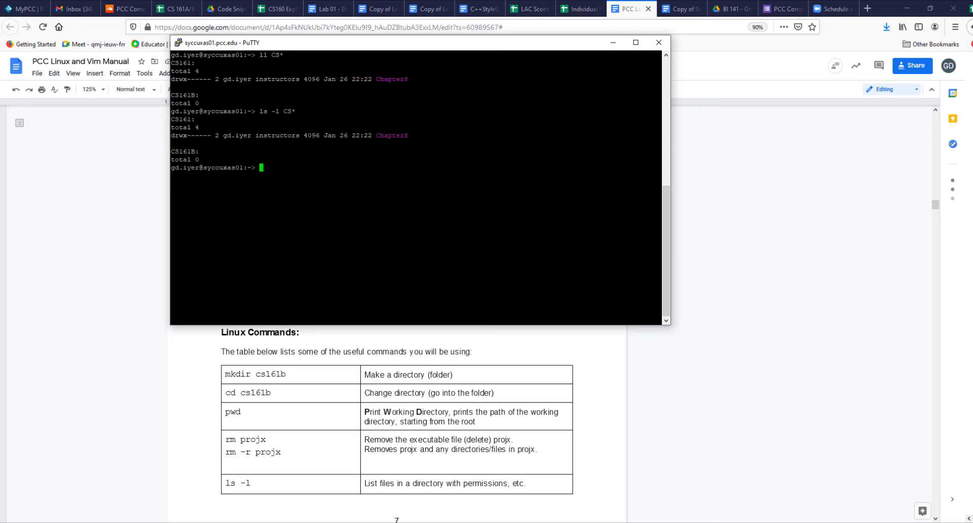
pyautogui.moveTo(271, 396)
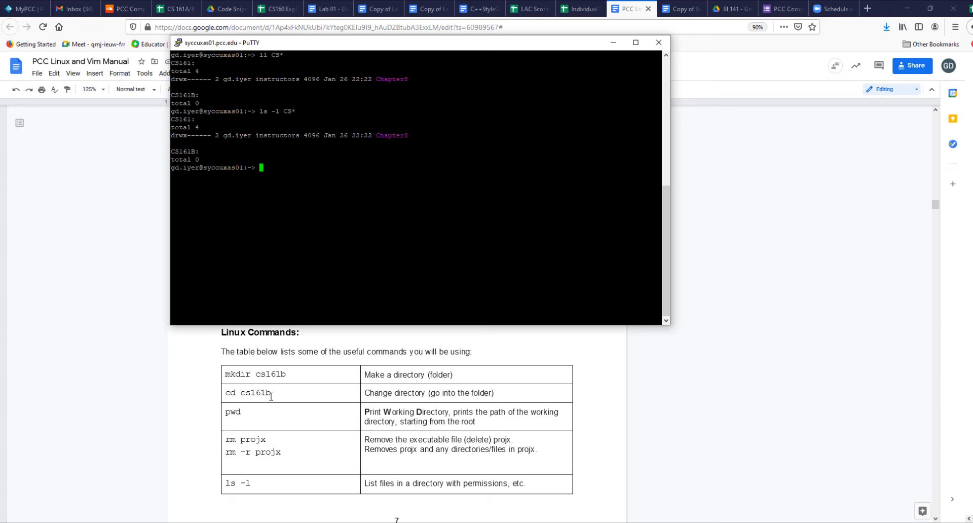
# Move into CS161B and confirm the path /home/inst/gd.iyer/CS161B with pwd.
pyautogui.write('cd')
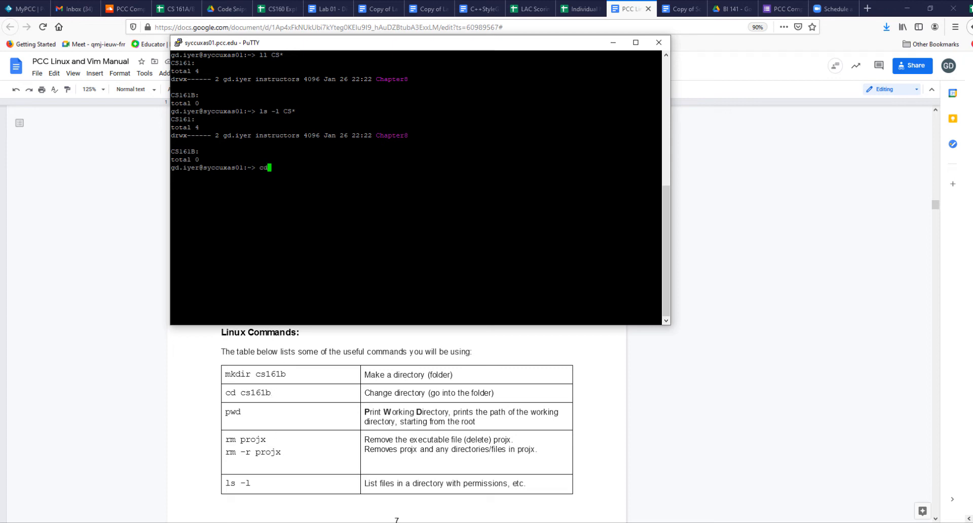
pyautogui.write('CS161')
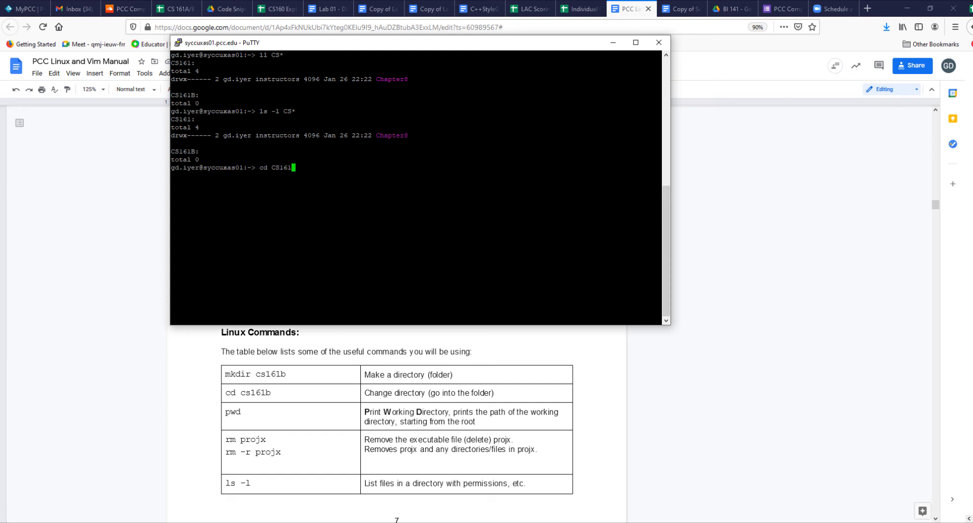
pyautogui.press('Return')
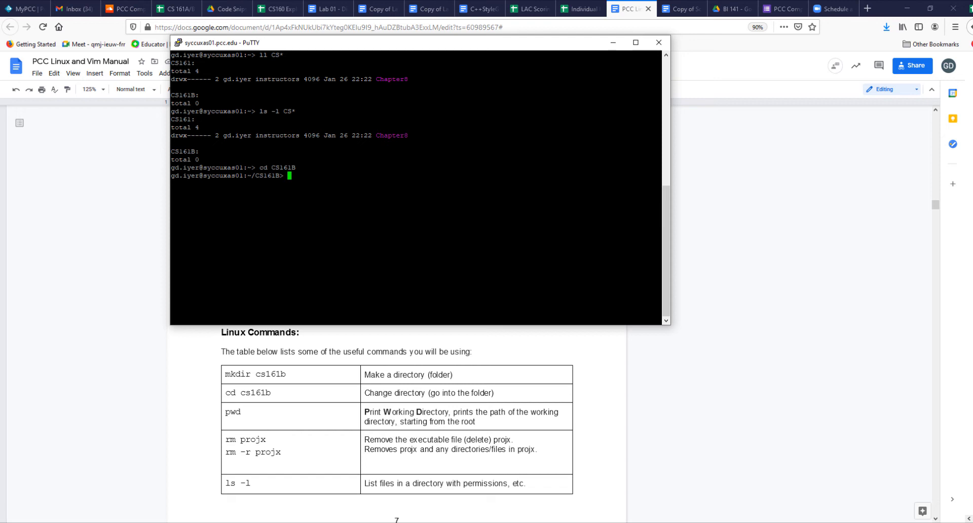
pyautogui.write('pwd')
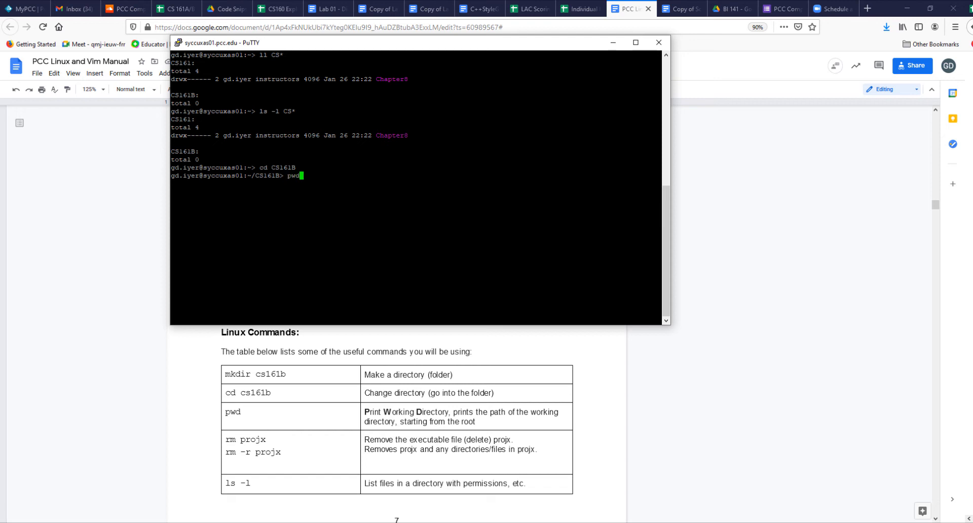
pyautogui.press('Return')
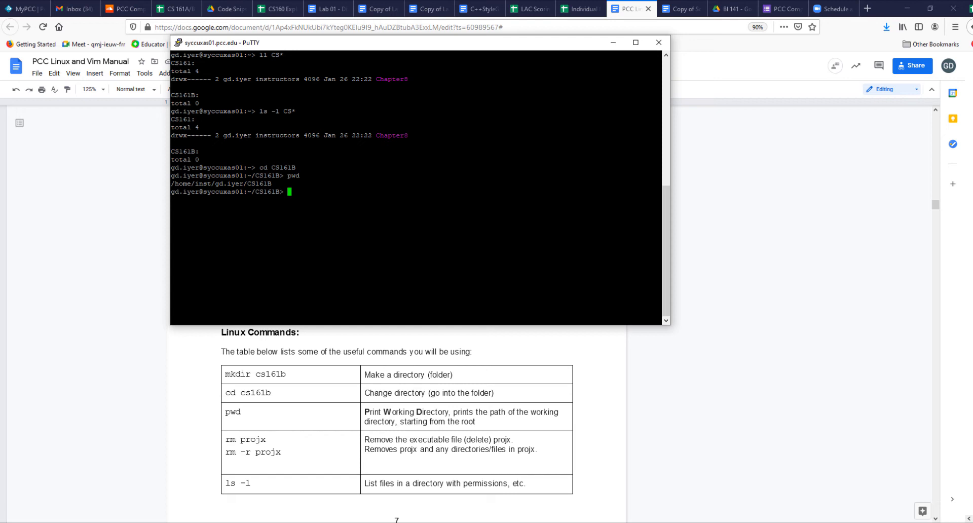
pyautogui.moveTo(410, 458)
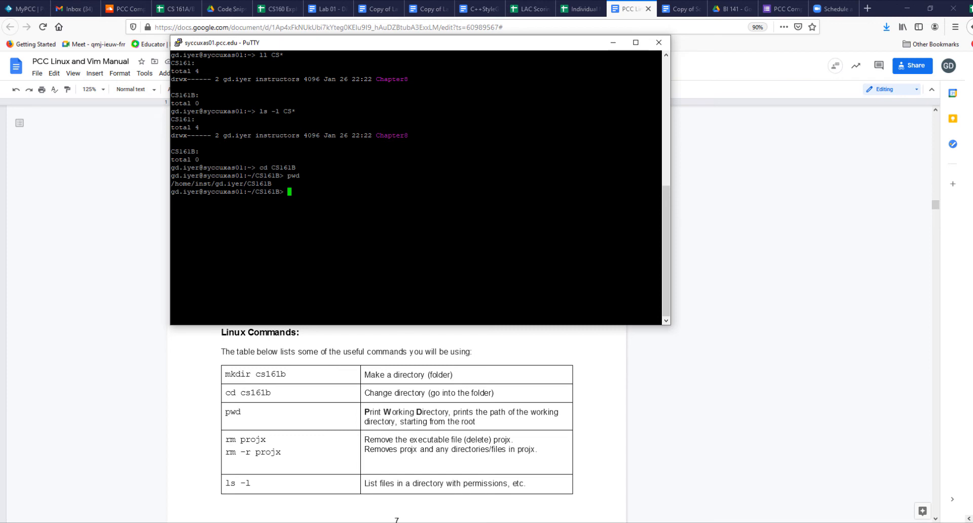
# List CS161B to see it is empty (total 0), then start the cd .. command.
pyautogui.write('l')
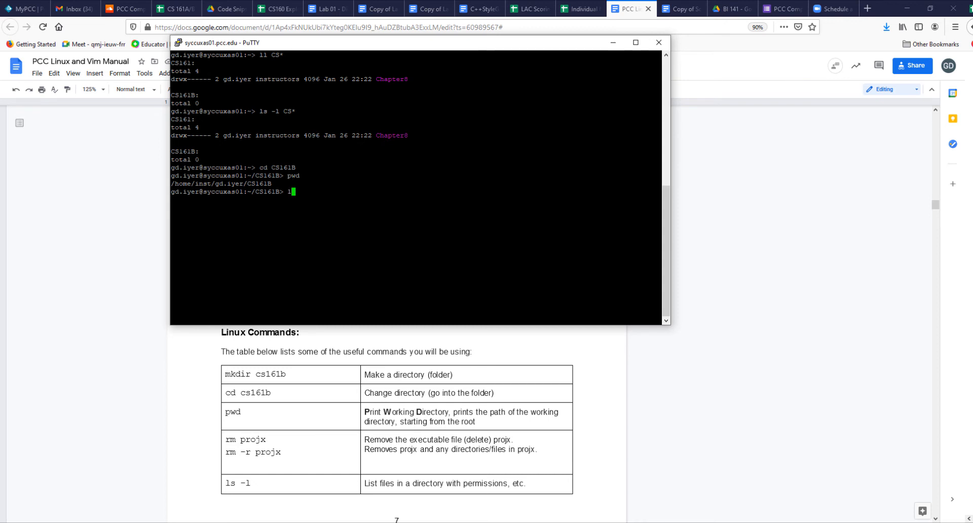
pyautogui.press('Return')
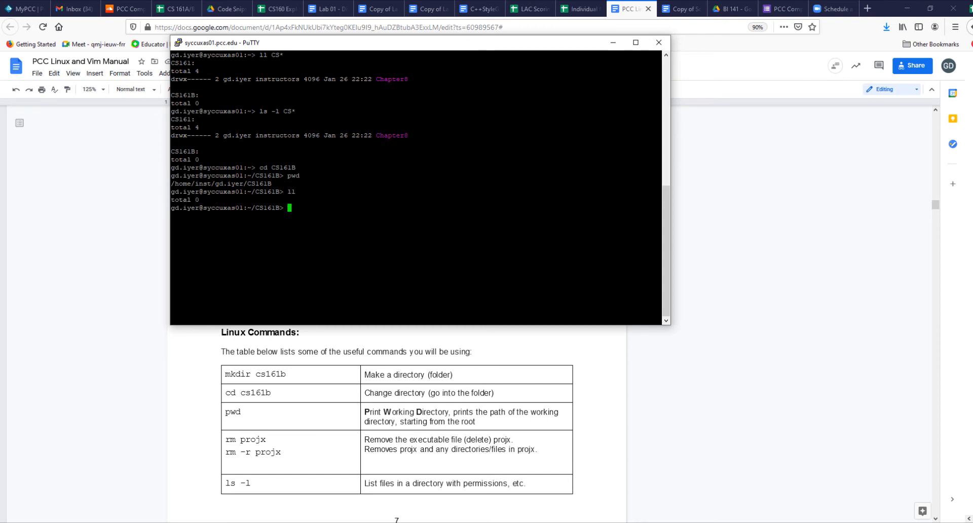
pyautogui.write('cd.')
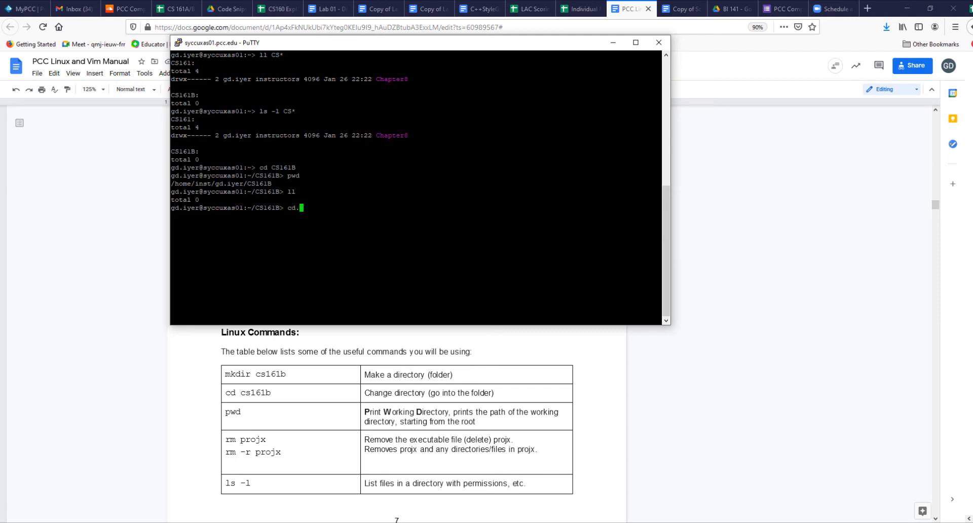
pyautogui.press('Backspace')
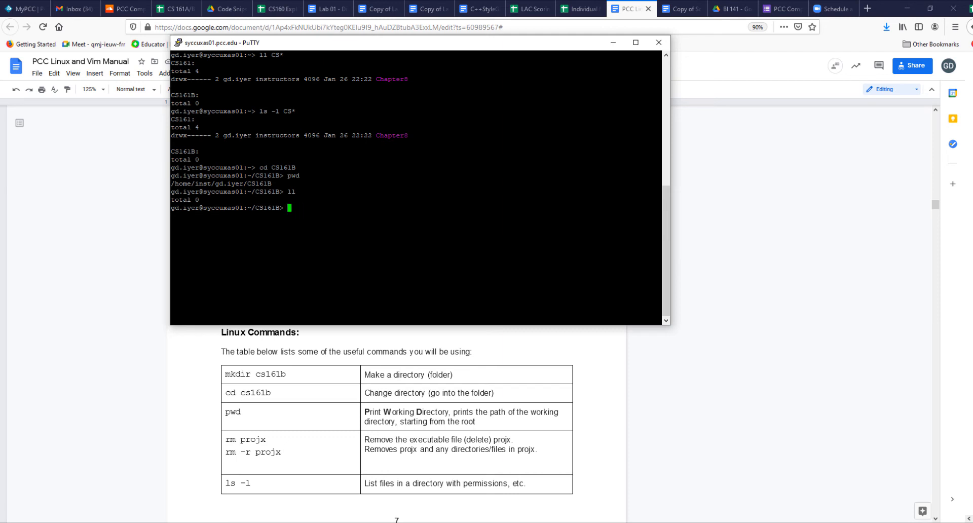
pyautogui.write('cd..')
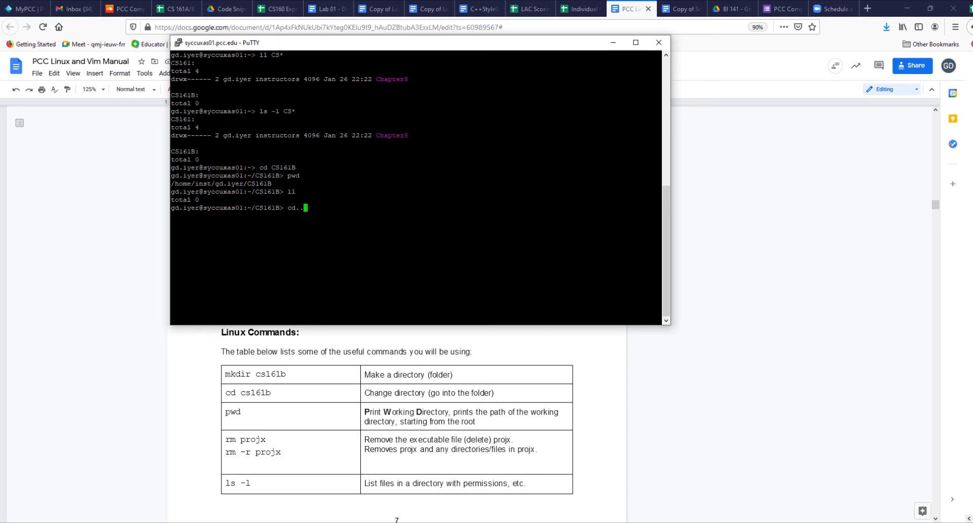
# Go up to the home directory and remove the empty CS161B with rmdir.
pyautogui.press('Return')
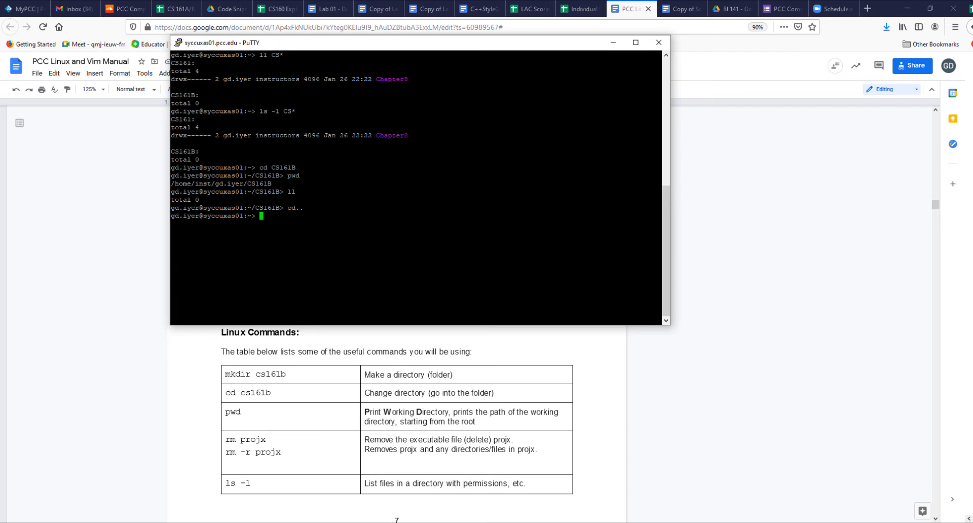
pyautogui.write('rmdir CS')
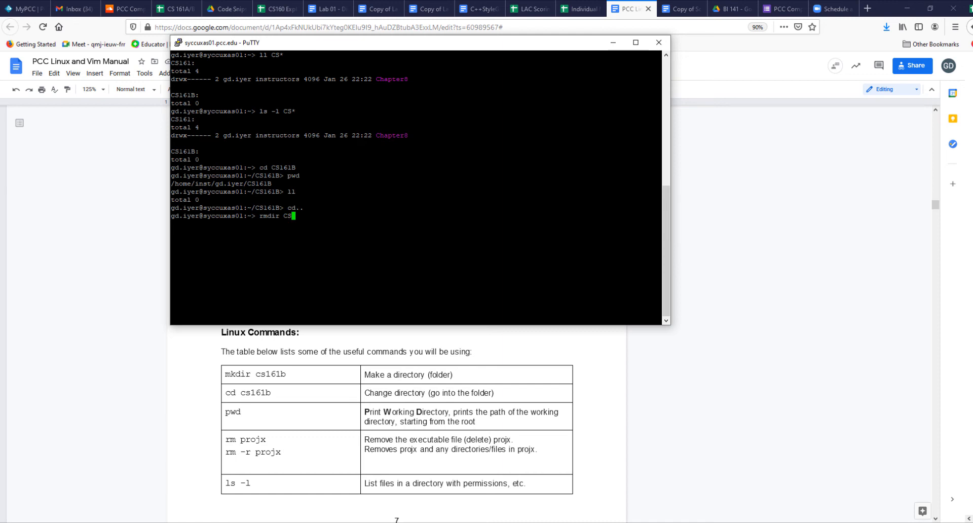
pyautogui.write('161')
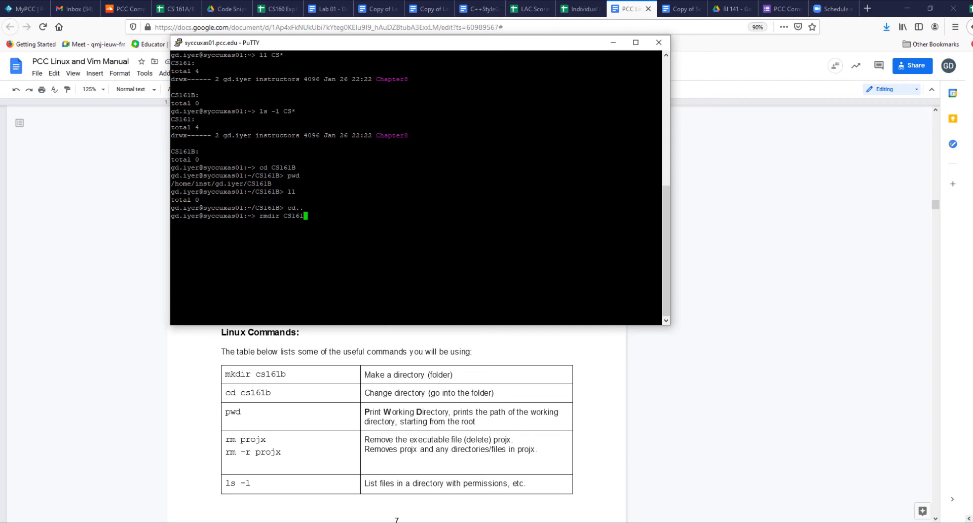
pyautogui.write('B')
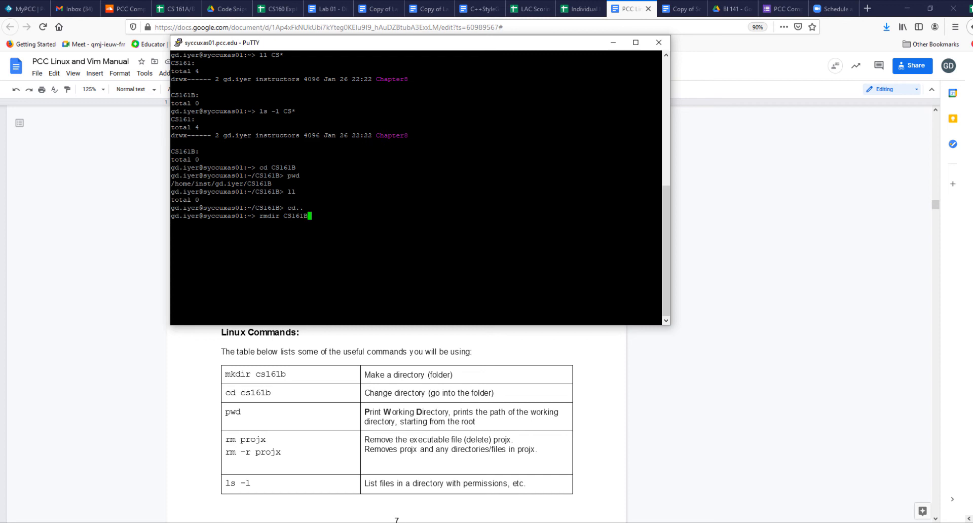
pyautogui.press('Return')
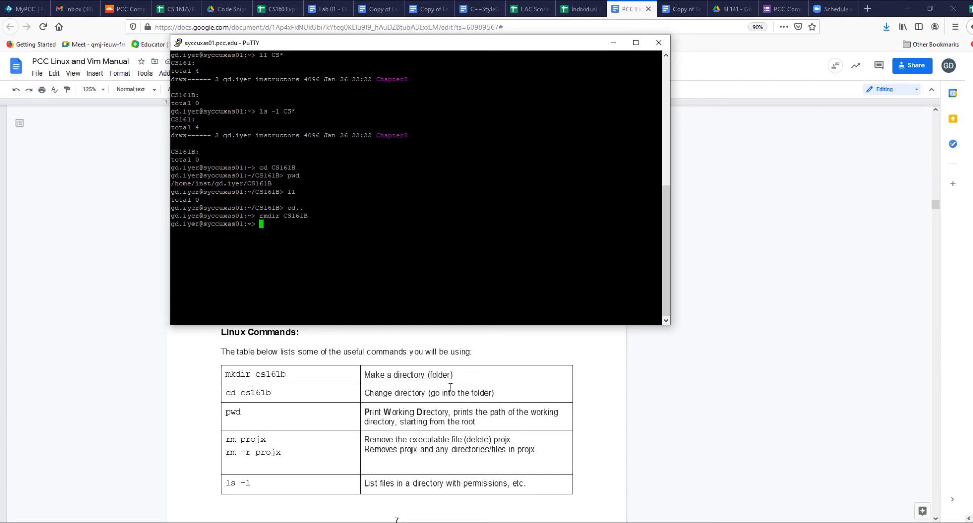
# Recreate CS161B with mkdir and move into it.
pyautogui.scroll(-3)
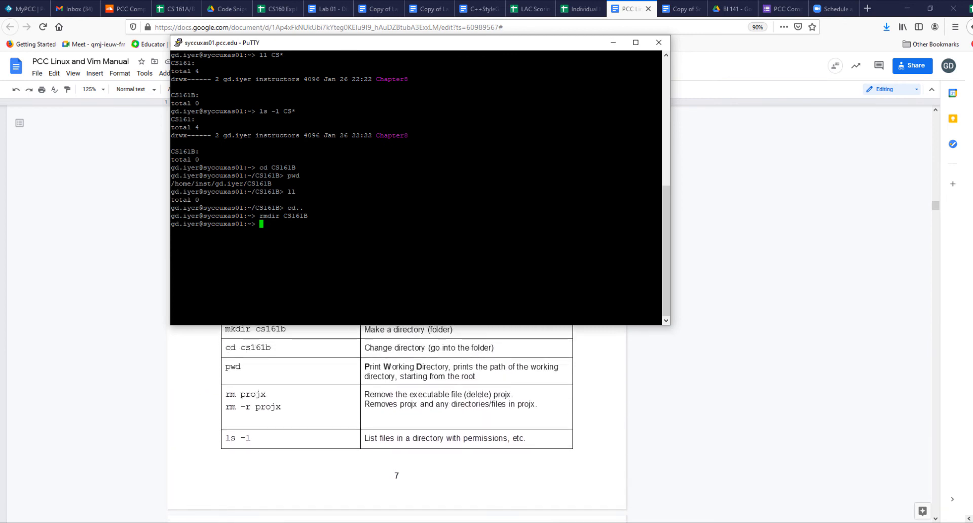
pyautogui.write('mkdir')
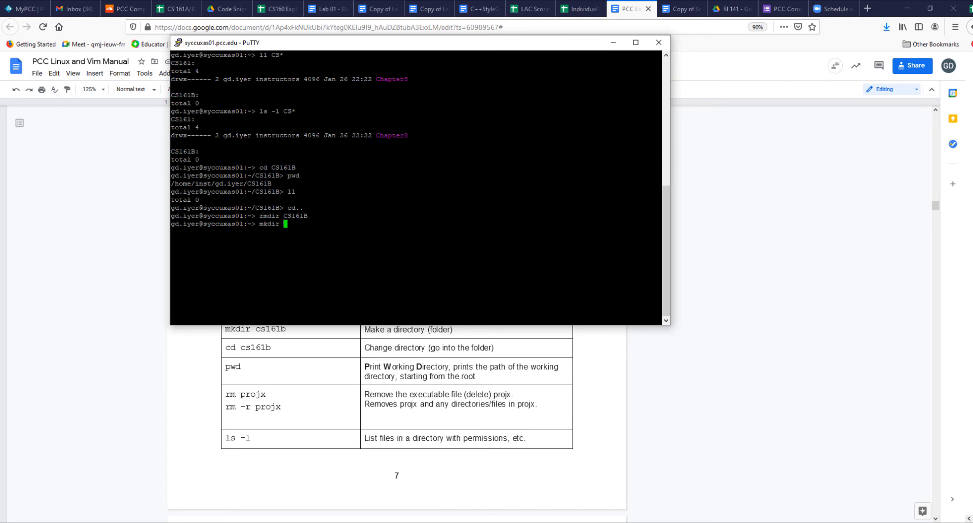
pyautogui.write('CS161')
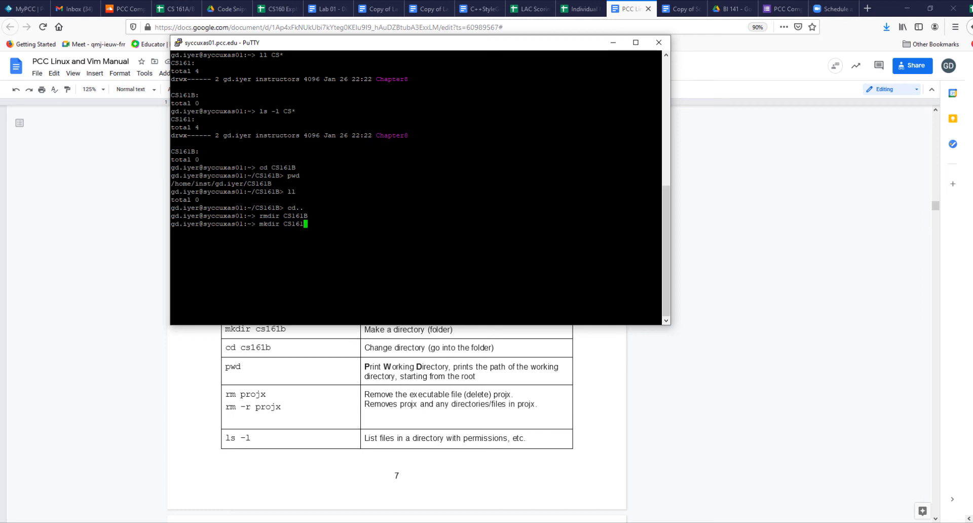
pyautogui.press('Return')
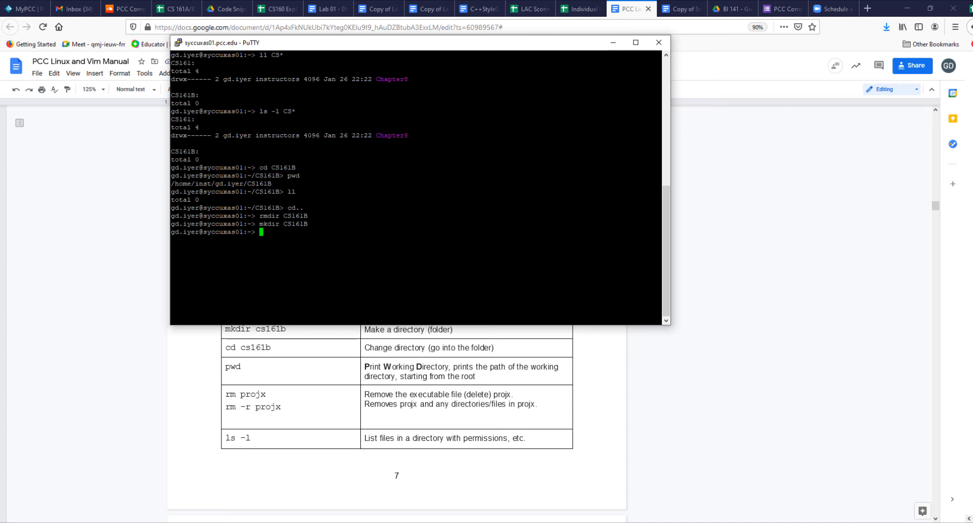
pyautogui.write('cd CS1')
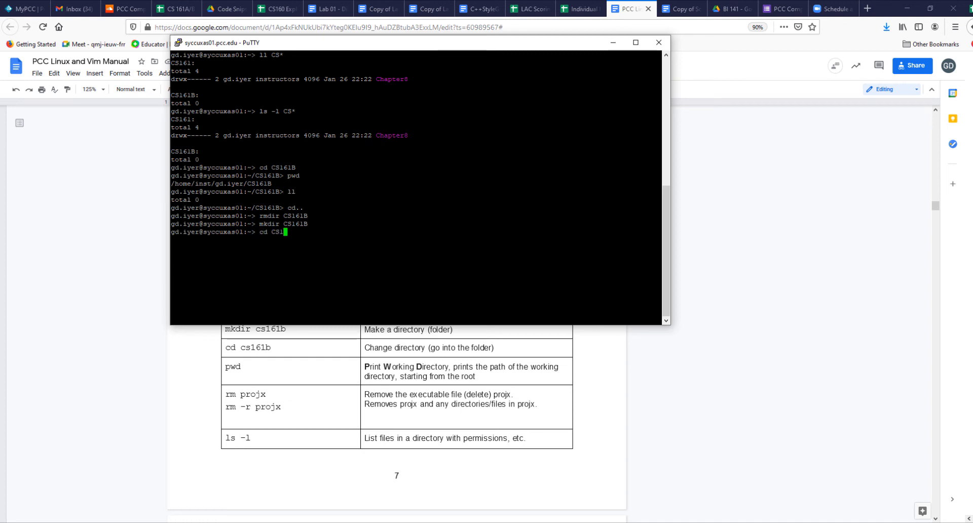
pyautogui.press('Return')
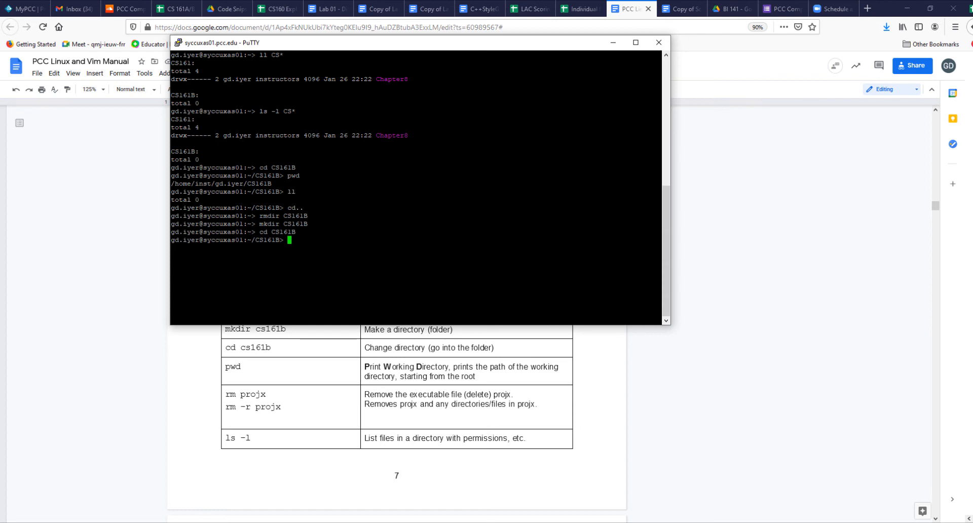
# Clear the terminal down to a single prompt inside CS161B.
pyautogui.write('clear')
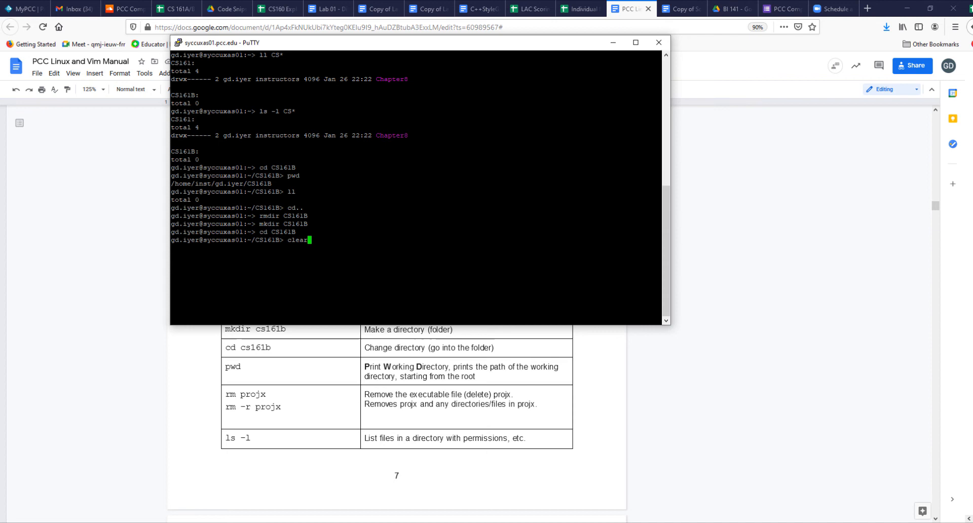
pyautogui.press('Return')
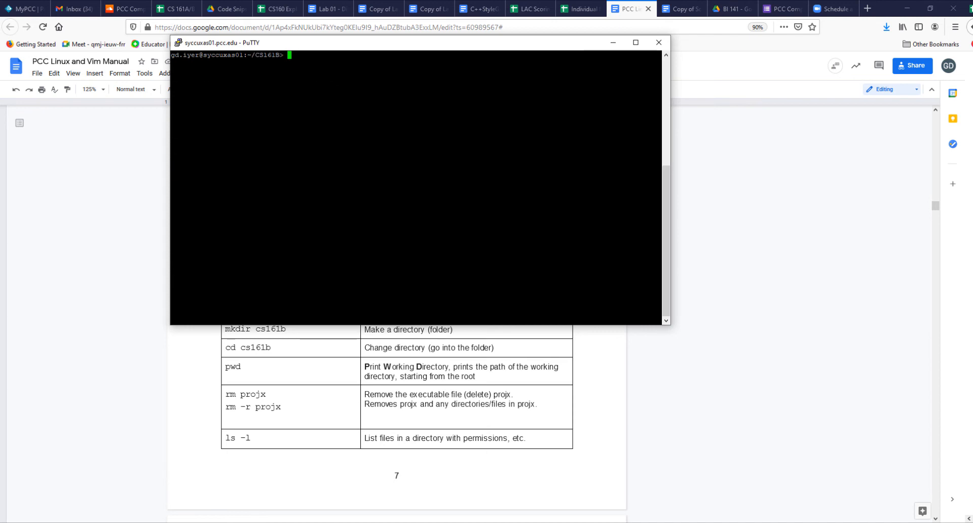
# Create an empty sample.txt with touch and list the directory to confirm it.
pyautogui.write('tou')
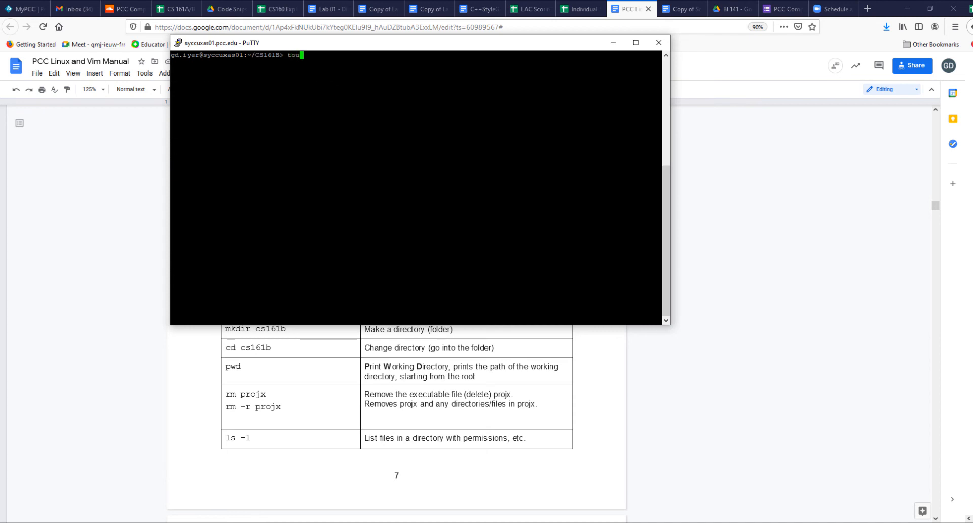
pyautogui.write('ch')
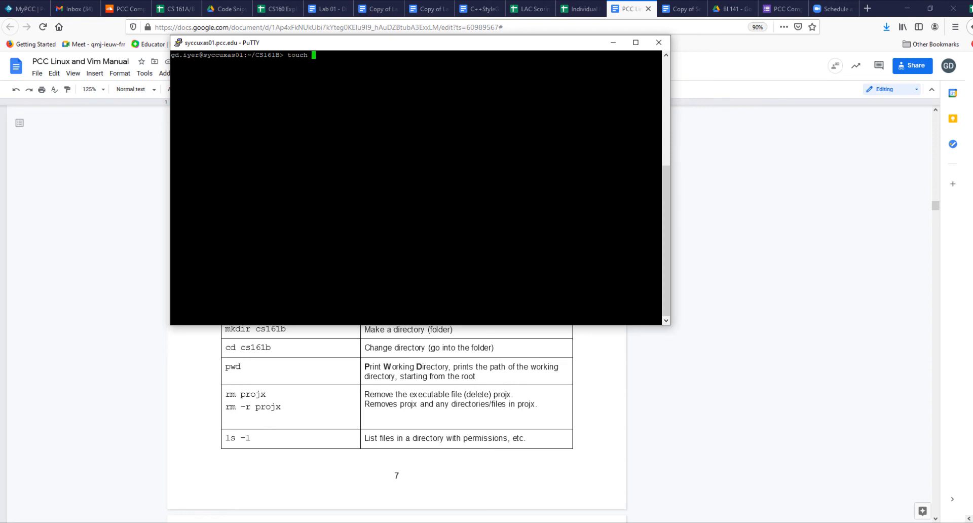
pyautogui.write('samp')
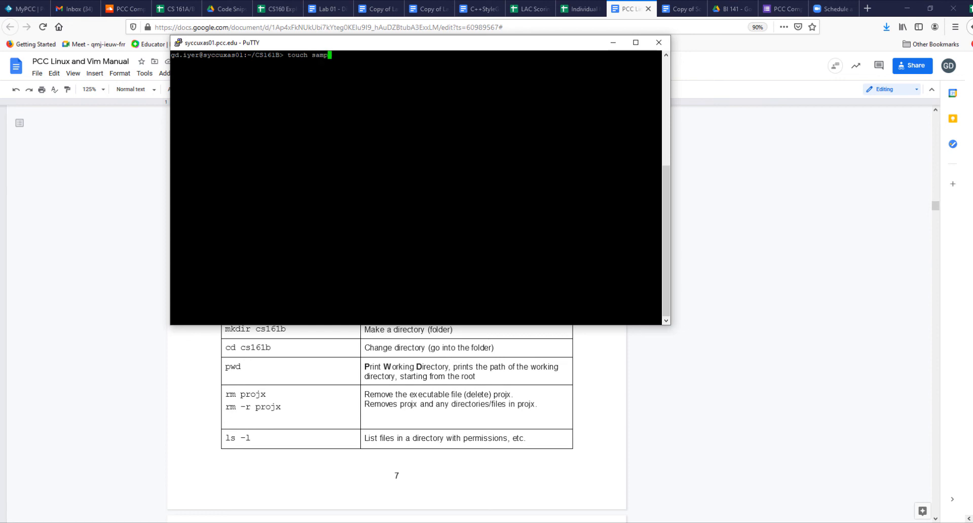
pyautogui.press('Return')
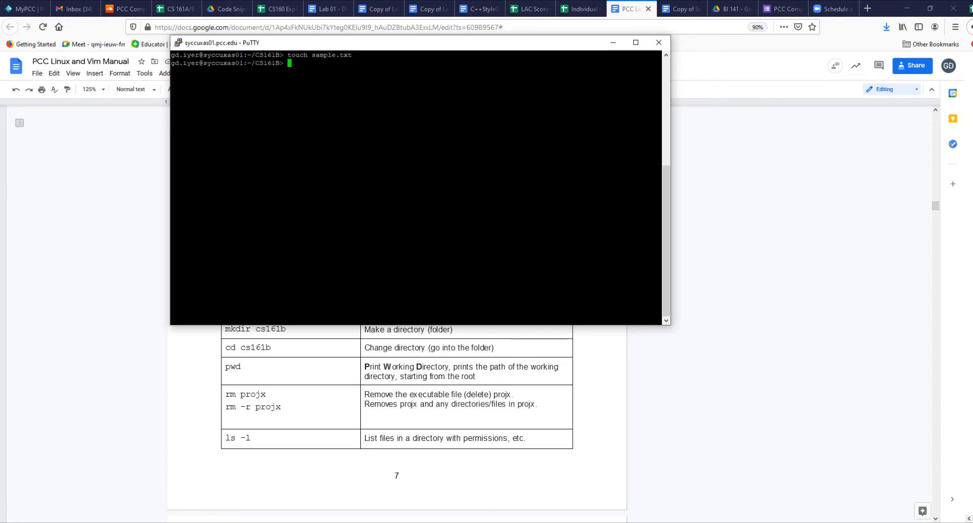
pyautogui.write('ll')
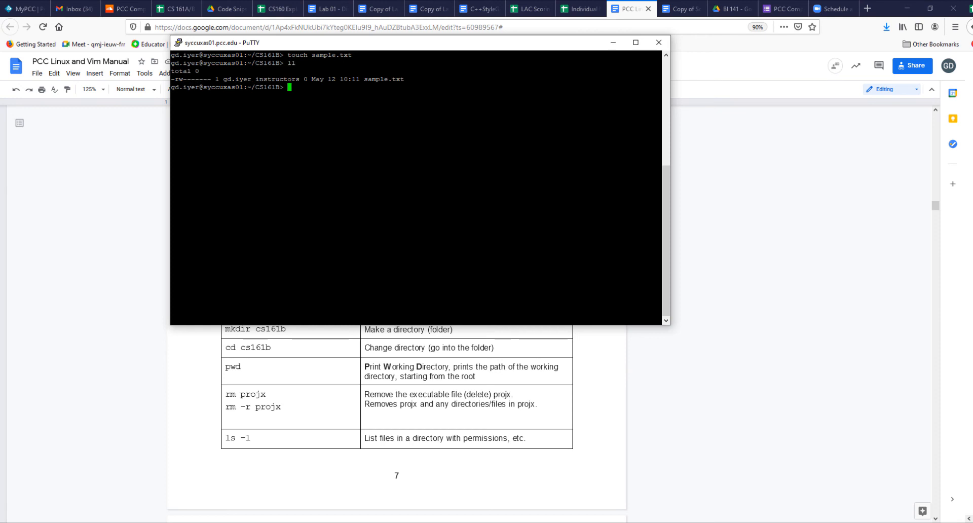
# Abandon a half-typed vi command and open sample.txt in nano instead.
pyautogui.write('vi sample.txt')
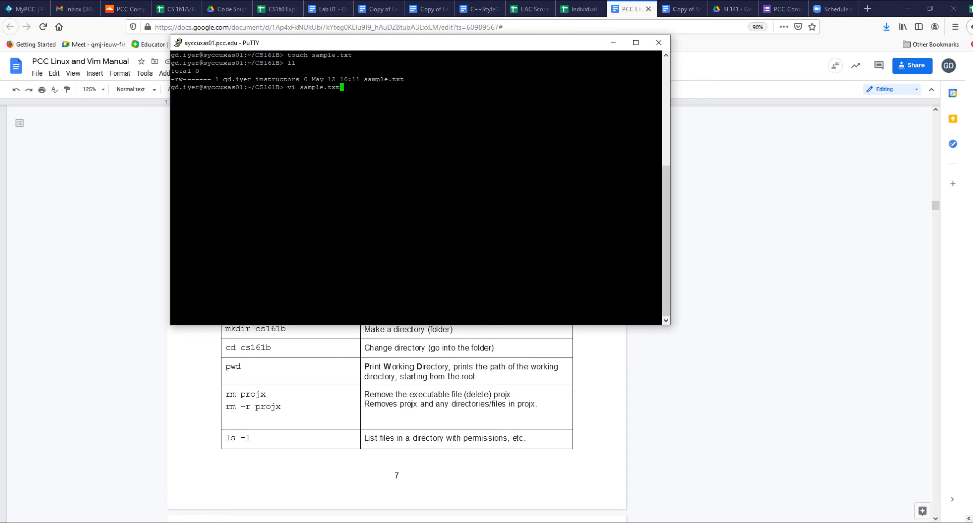
pyautogui.press('Return')
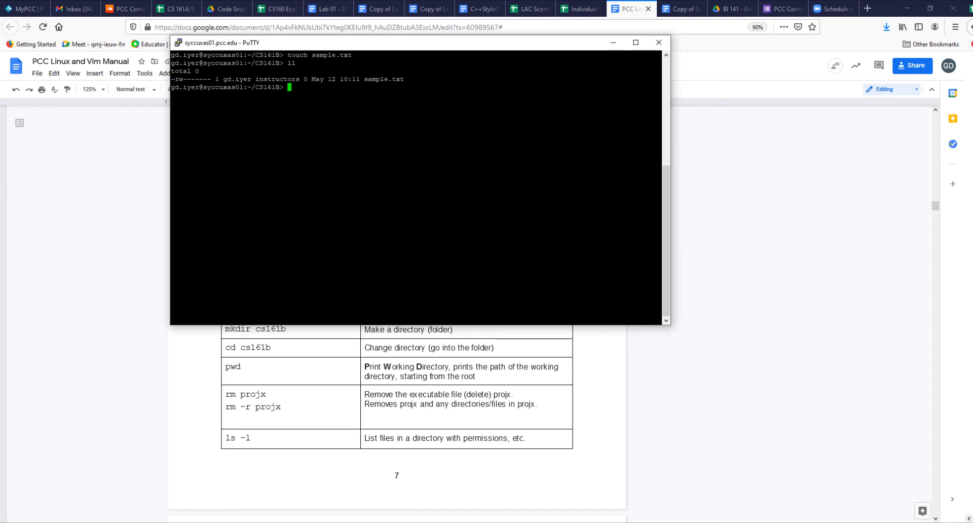
pyautogui.write('nano sample')
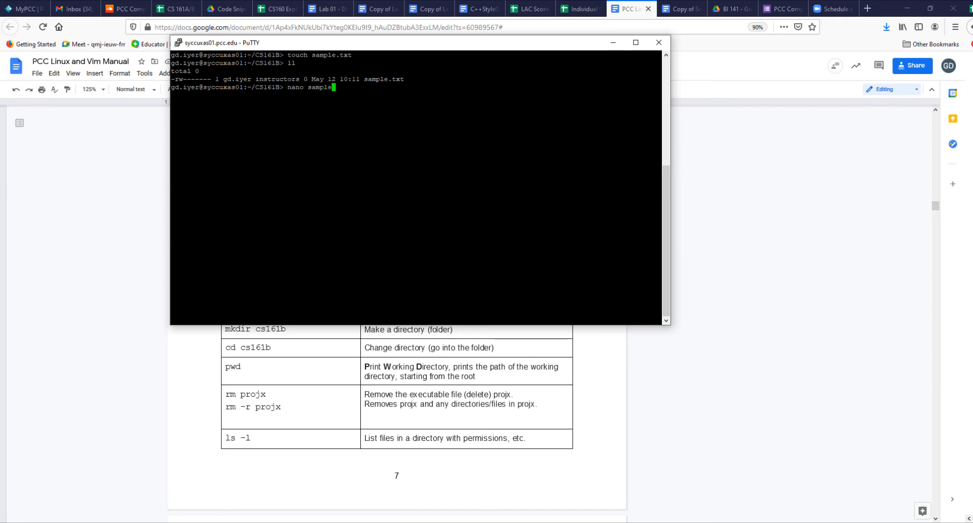
pyautogui.write('.txt')
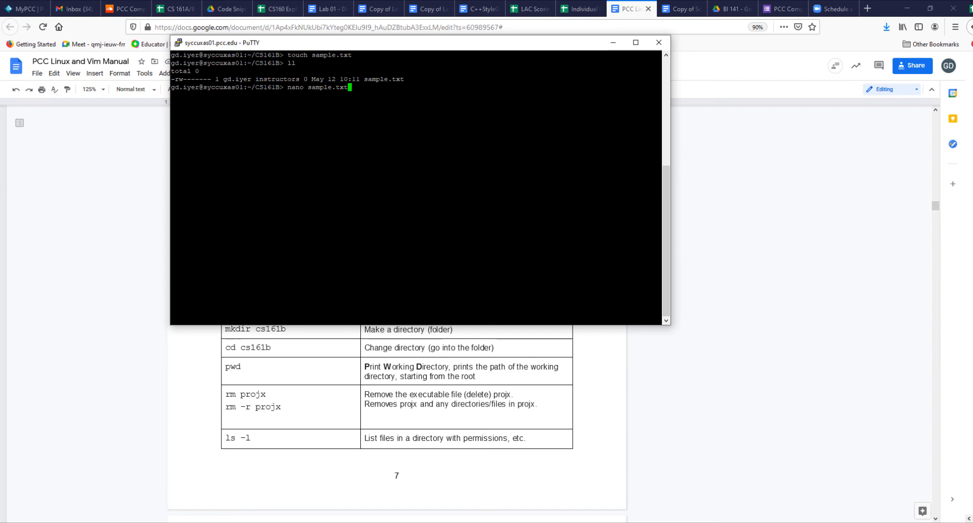
pyautogui.press('Return')
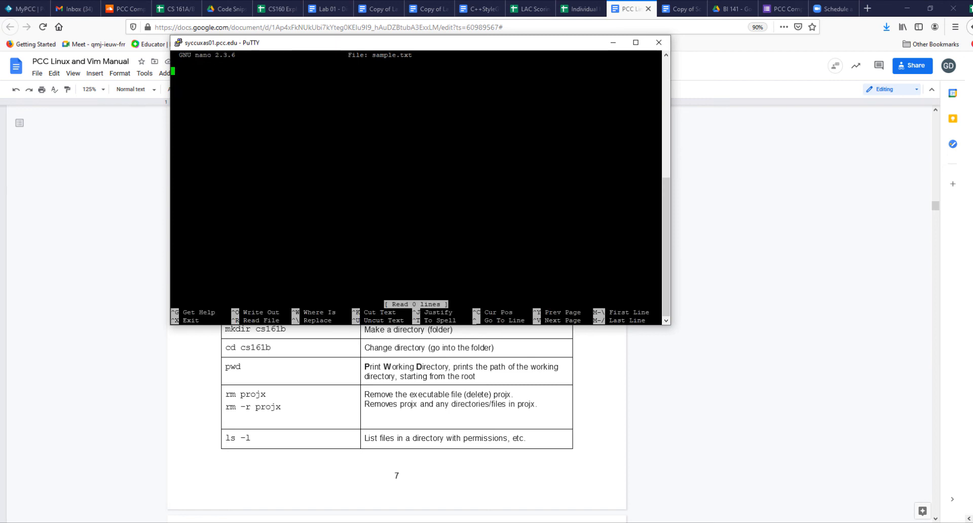
# Write "This is a sample file." in nano, save it as sample.txt and exit to the shell.
pyautogui.write('This is a')
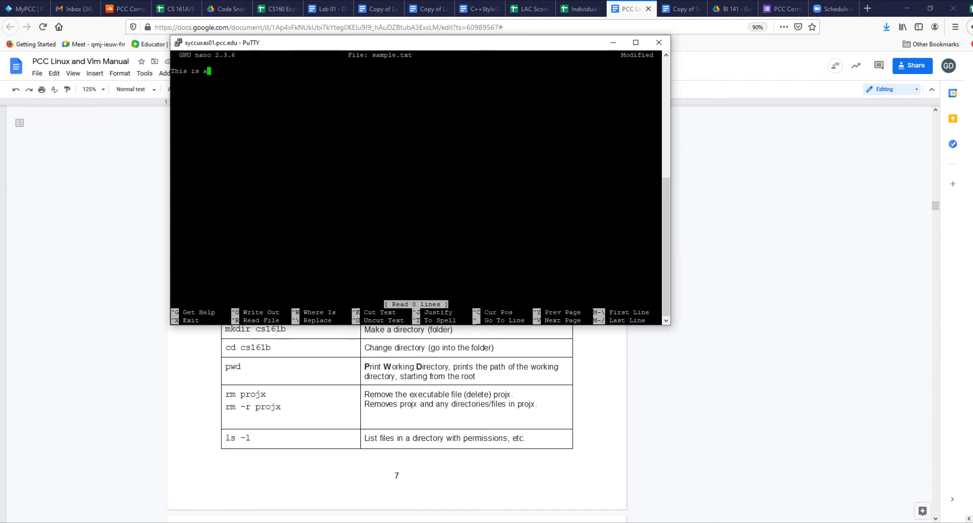
pyautogui.write('samole f')
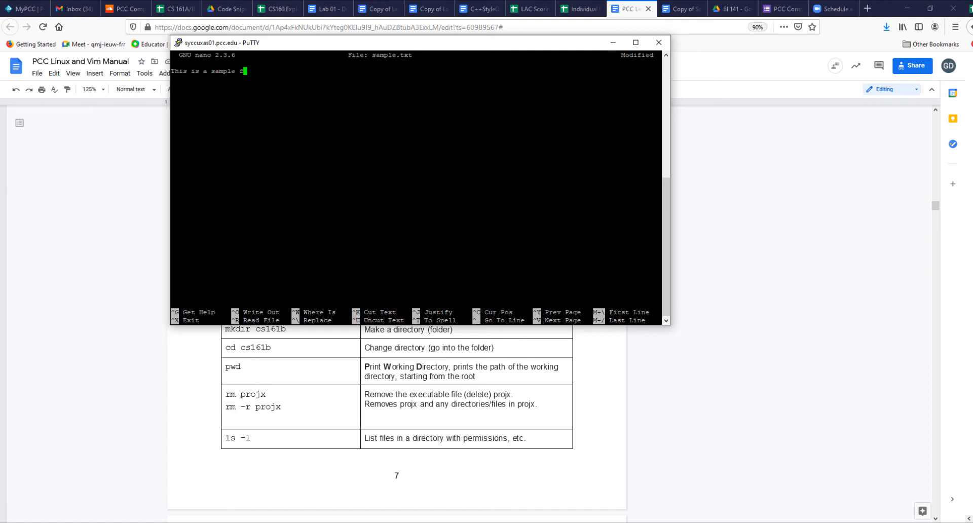
pyautogui.write('ile.')
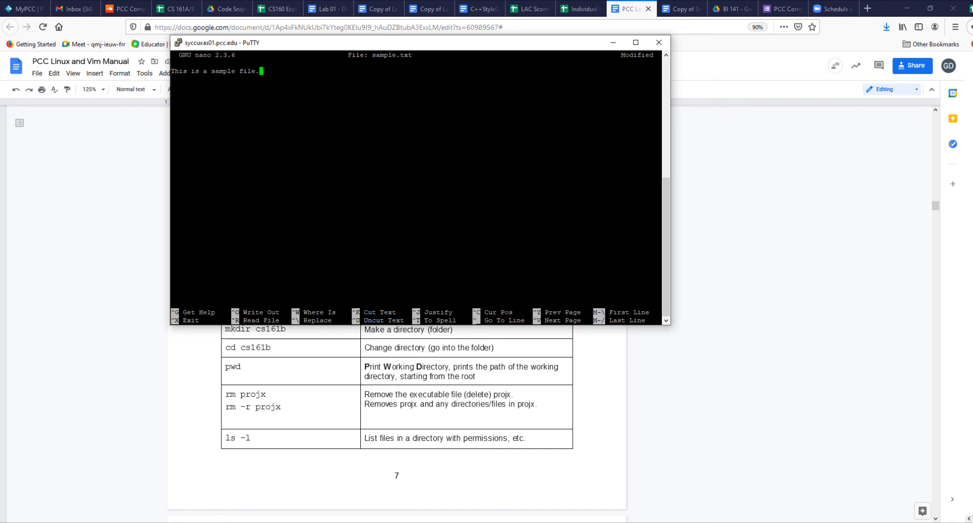
pyautogui.press('ctrl+o')
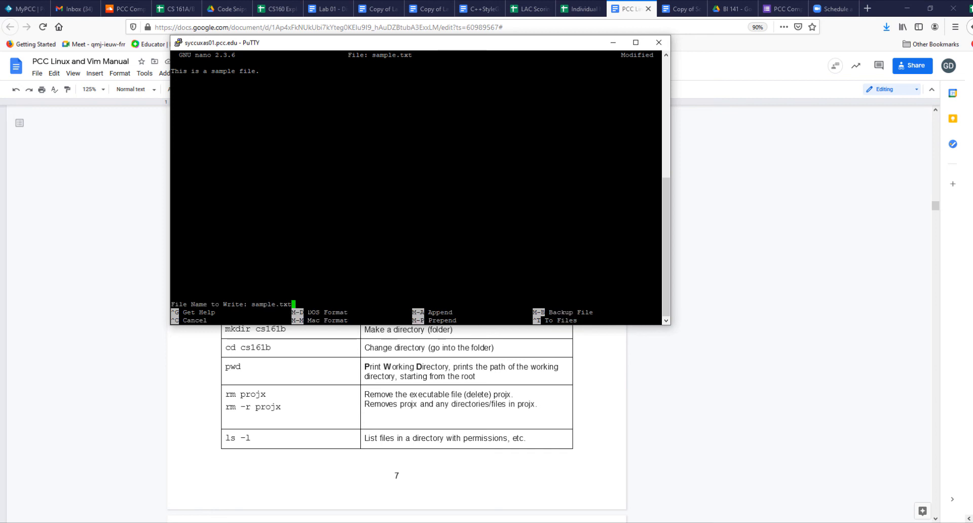
pyautogui.press('Return')
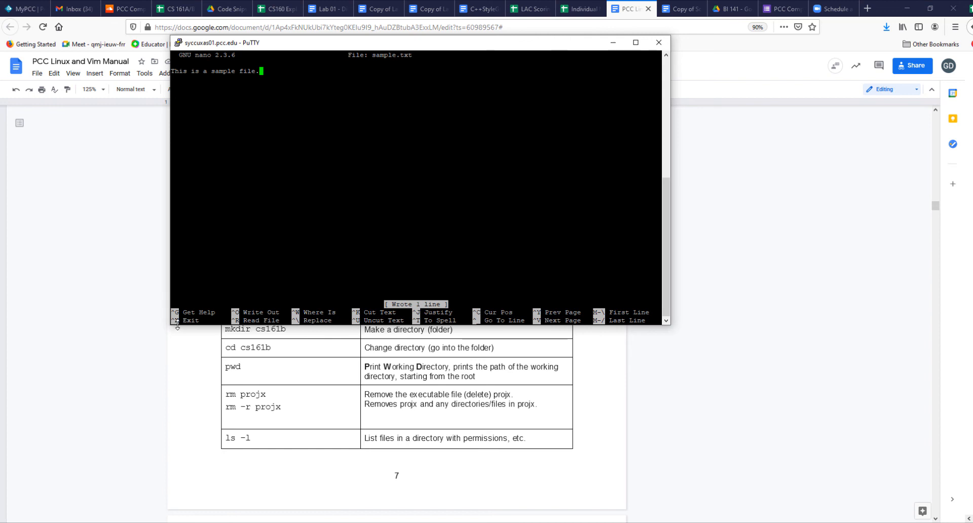
pyautogui.press('ctrl+x')
pyautogui.write('more sample.')
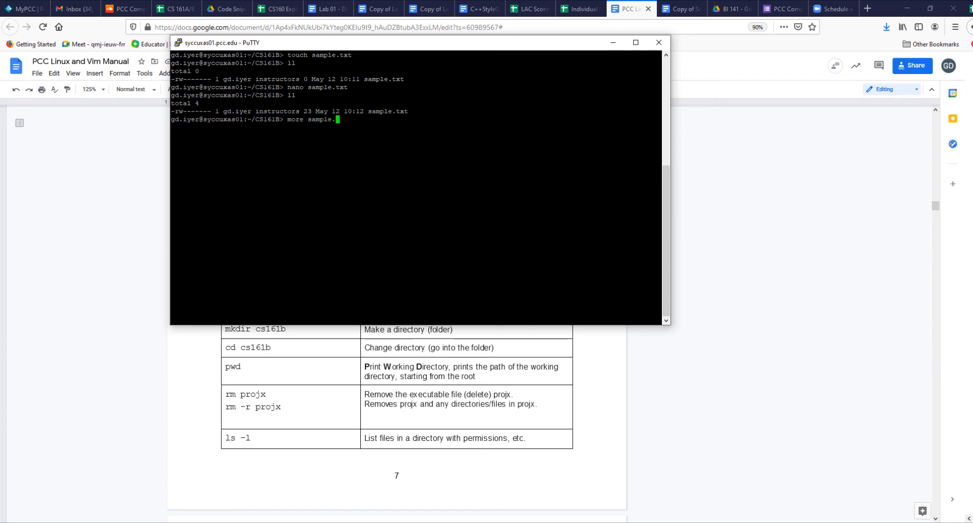
# Display sample.txt's contents, then try rmdir CS161B from home, which fails as not empty.
pyautogui.write('txt')
pyautogui.press('Return')
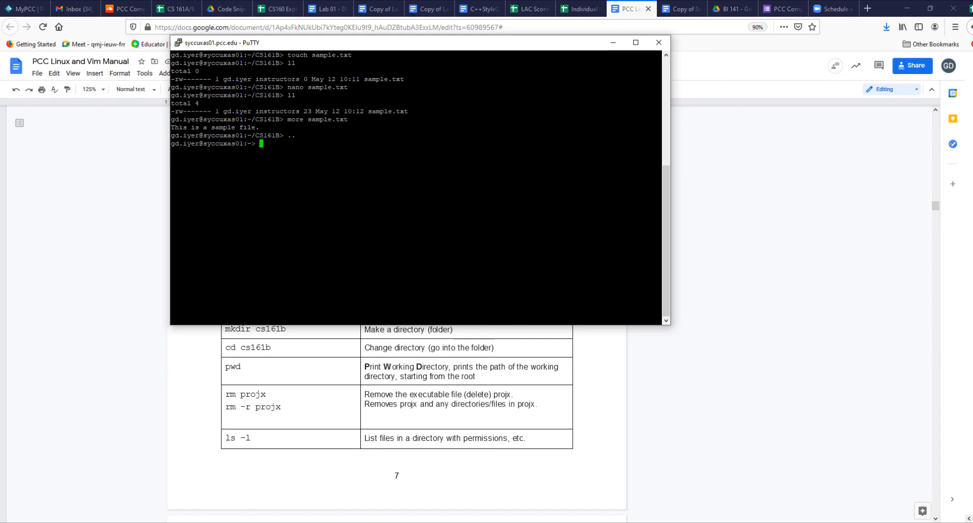
pyautogui.write('rmdir')
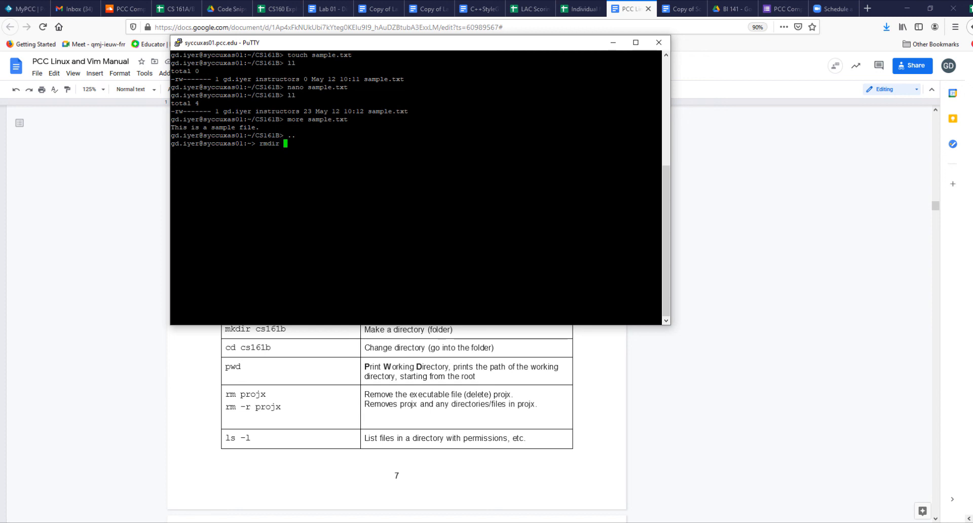
pyautogui.write('CS161')
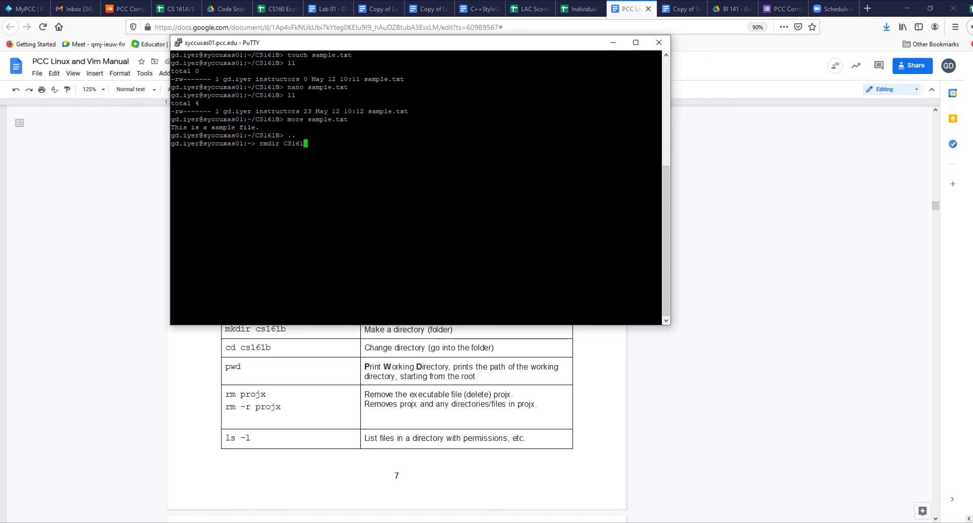
pyautogui.press('Return')
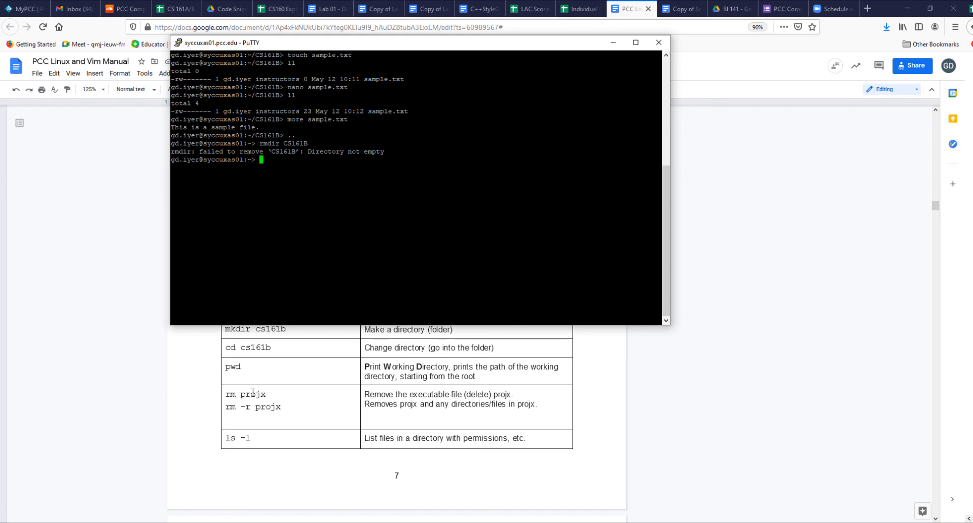
pyautogui.moveTo(351, 414)
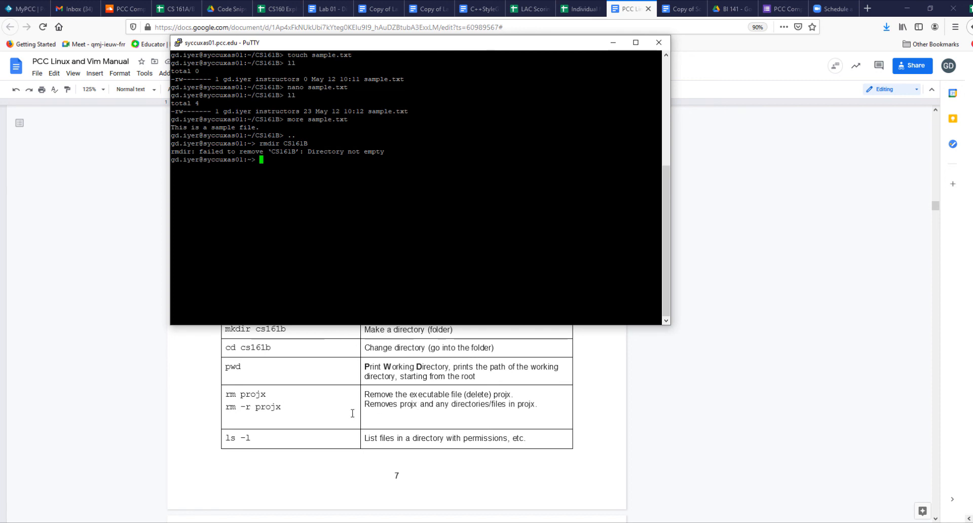
pyautogui.moveTo(255, 397)
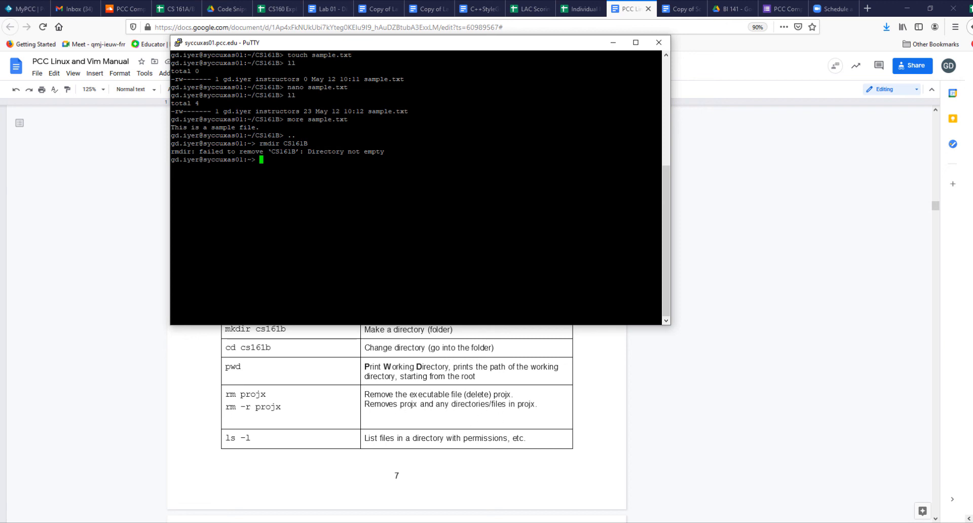
# Delete CS161B and its contents with rm -r, then list the home directory with ll.
pyautogui.write('rm')
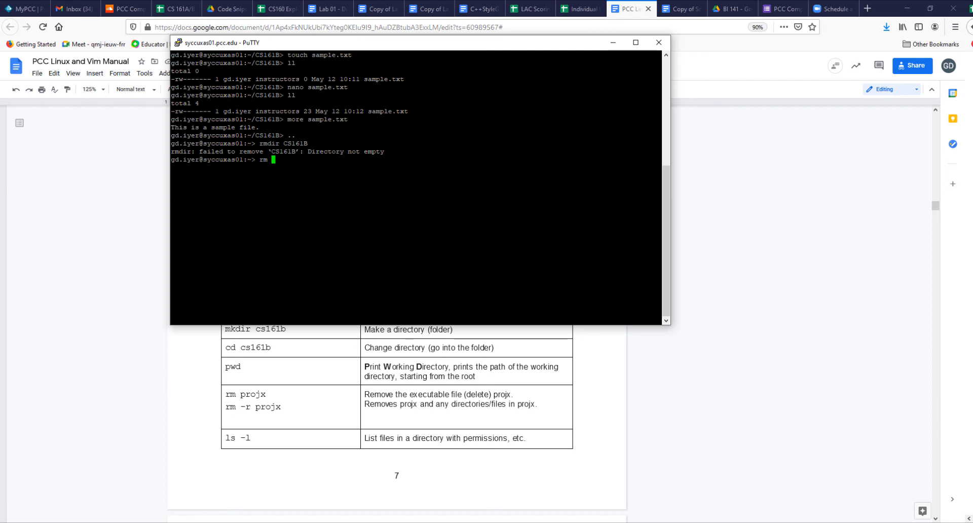
pyautogui.write('-')
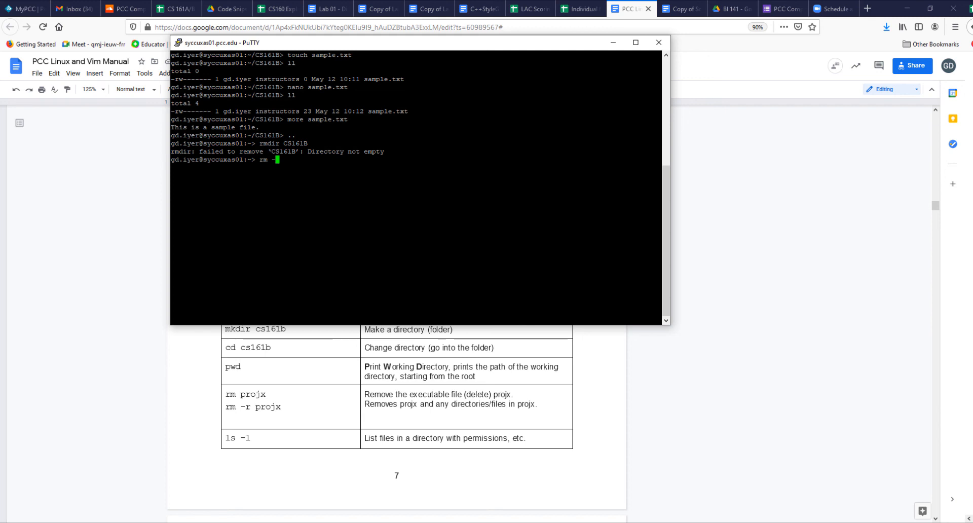
pyautogui.write('r')
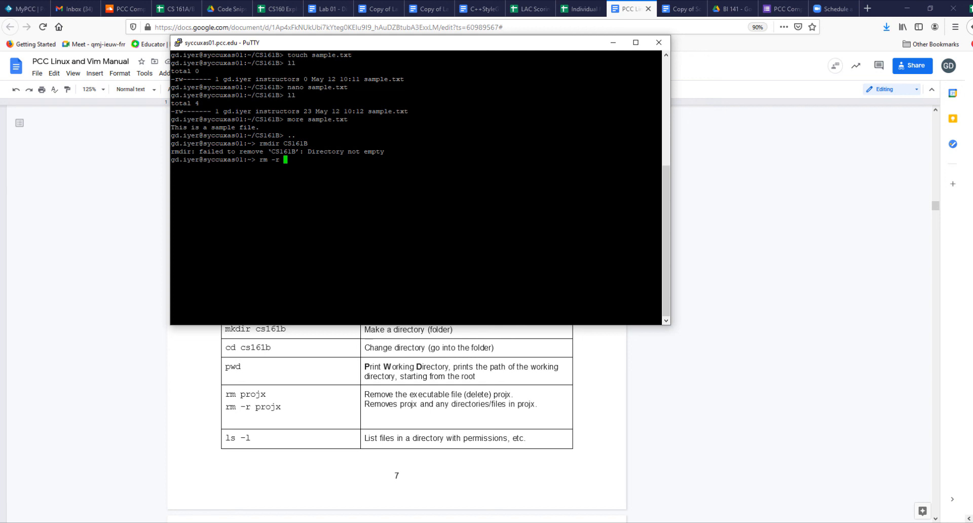
pyautogui.write('CS161')
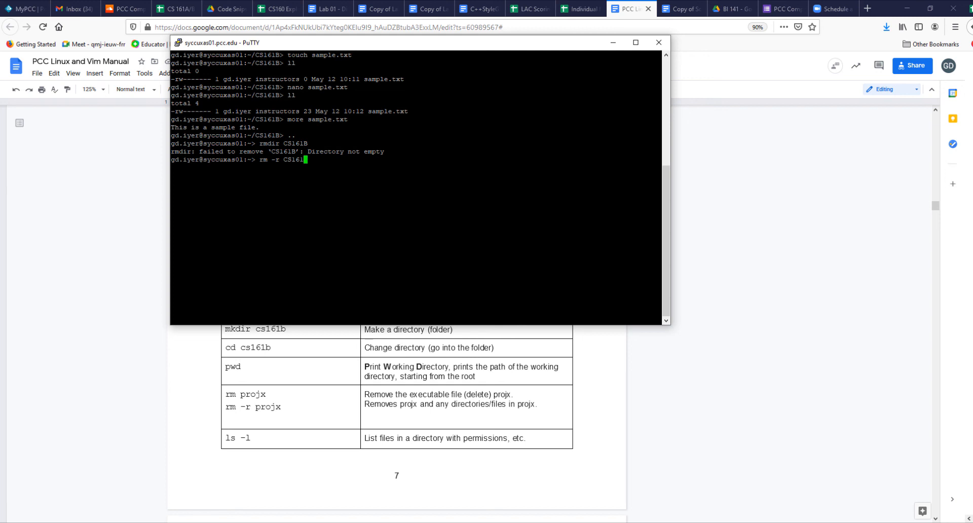
pyautogui.press('Return')
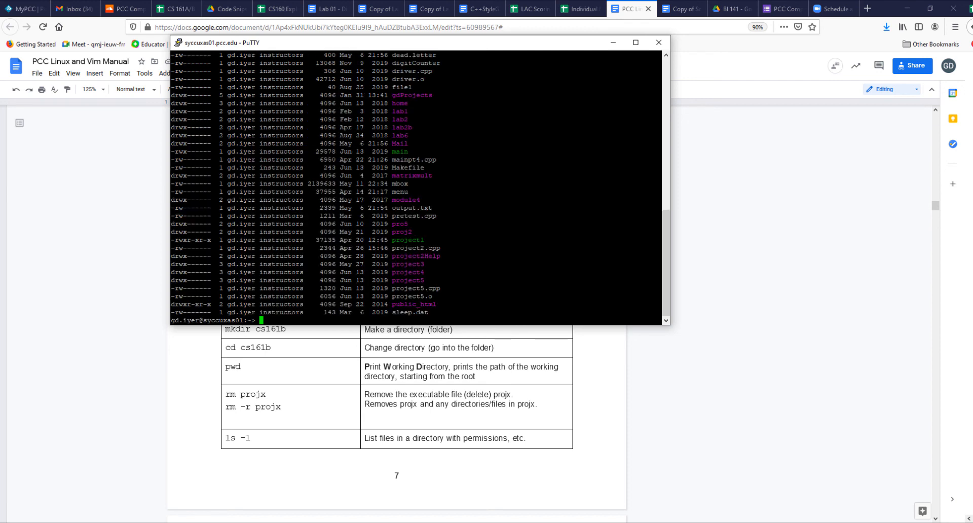
pyautogui.write('ll')
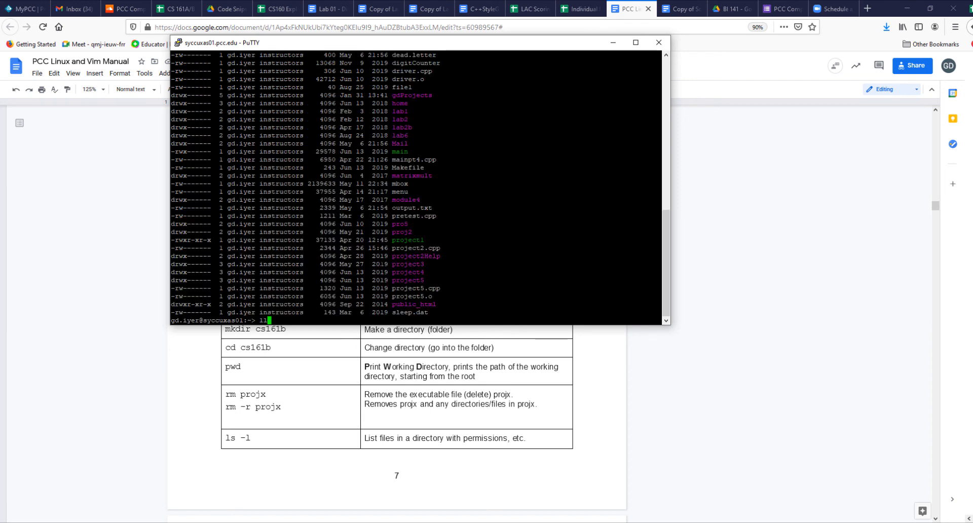